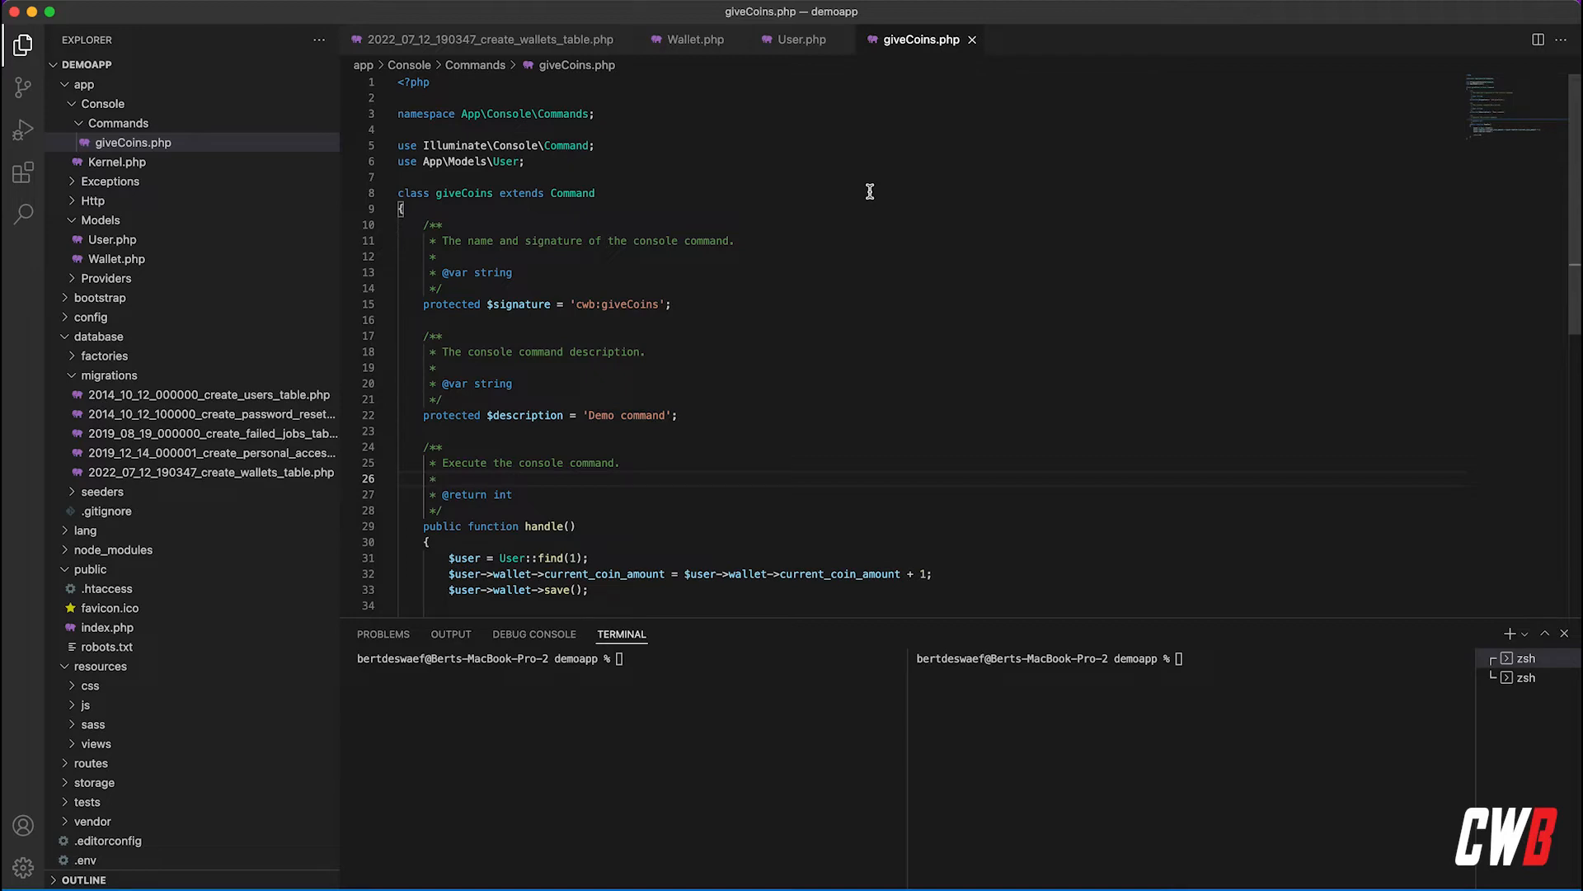
# - Review the User and Wallet models, then return to the giveCoins command code
pyautogui.click(799, 39)
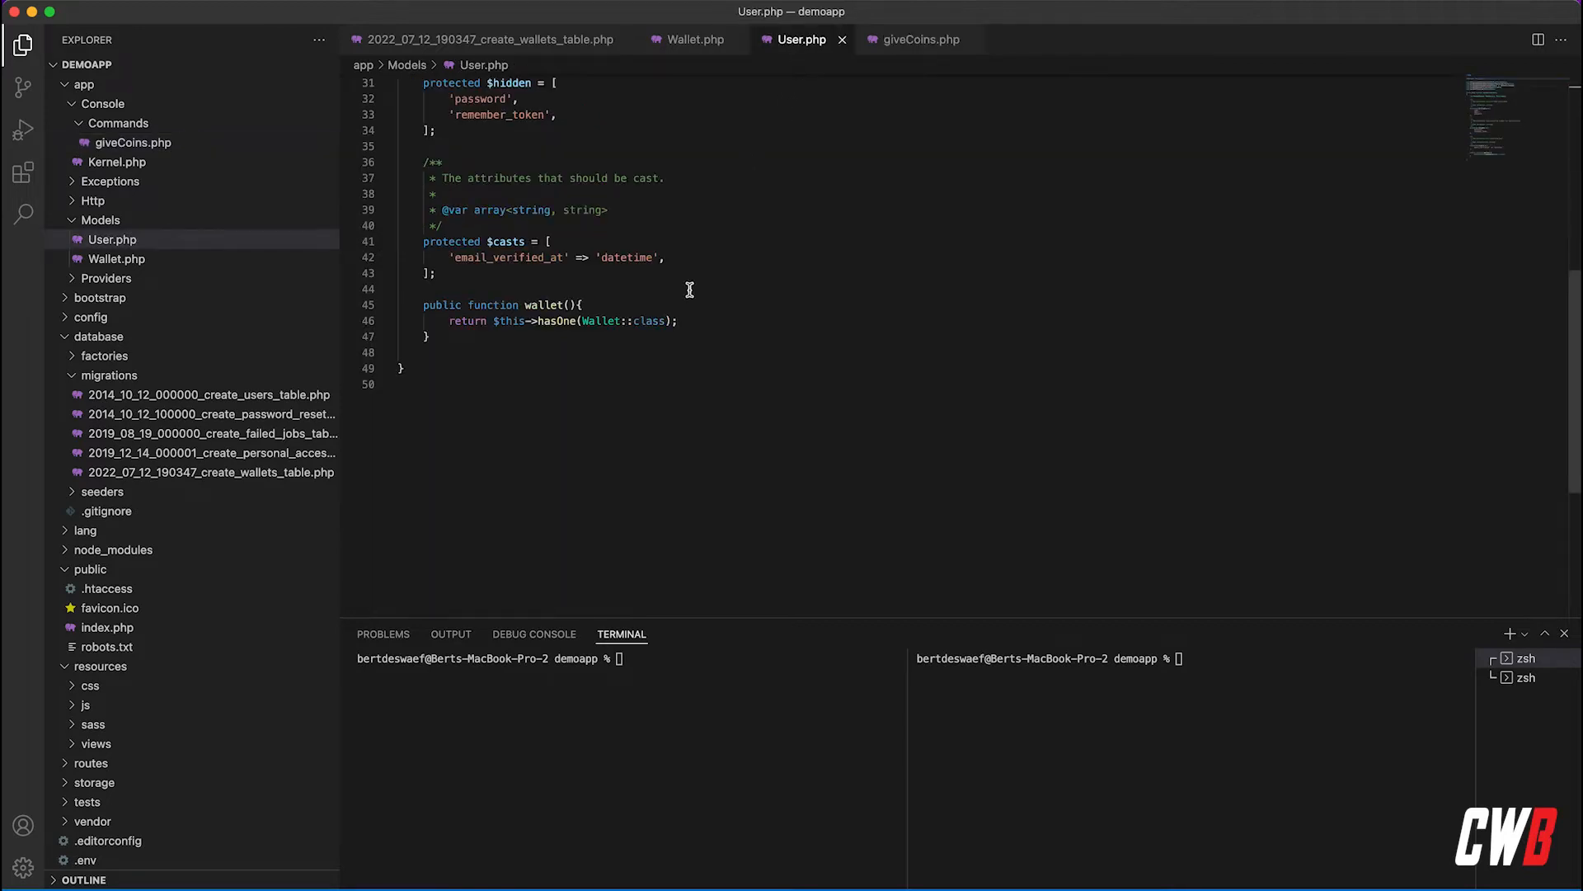
pyautogui.click(694, 40)
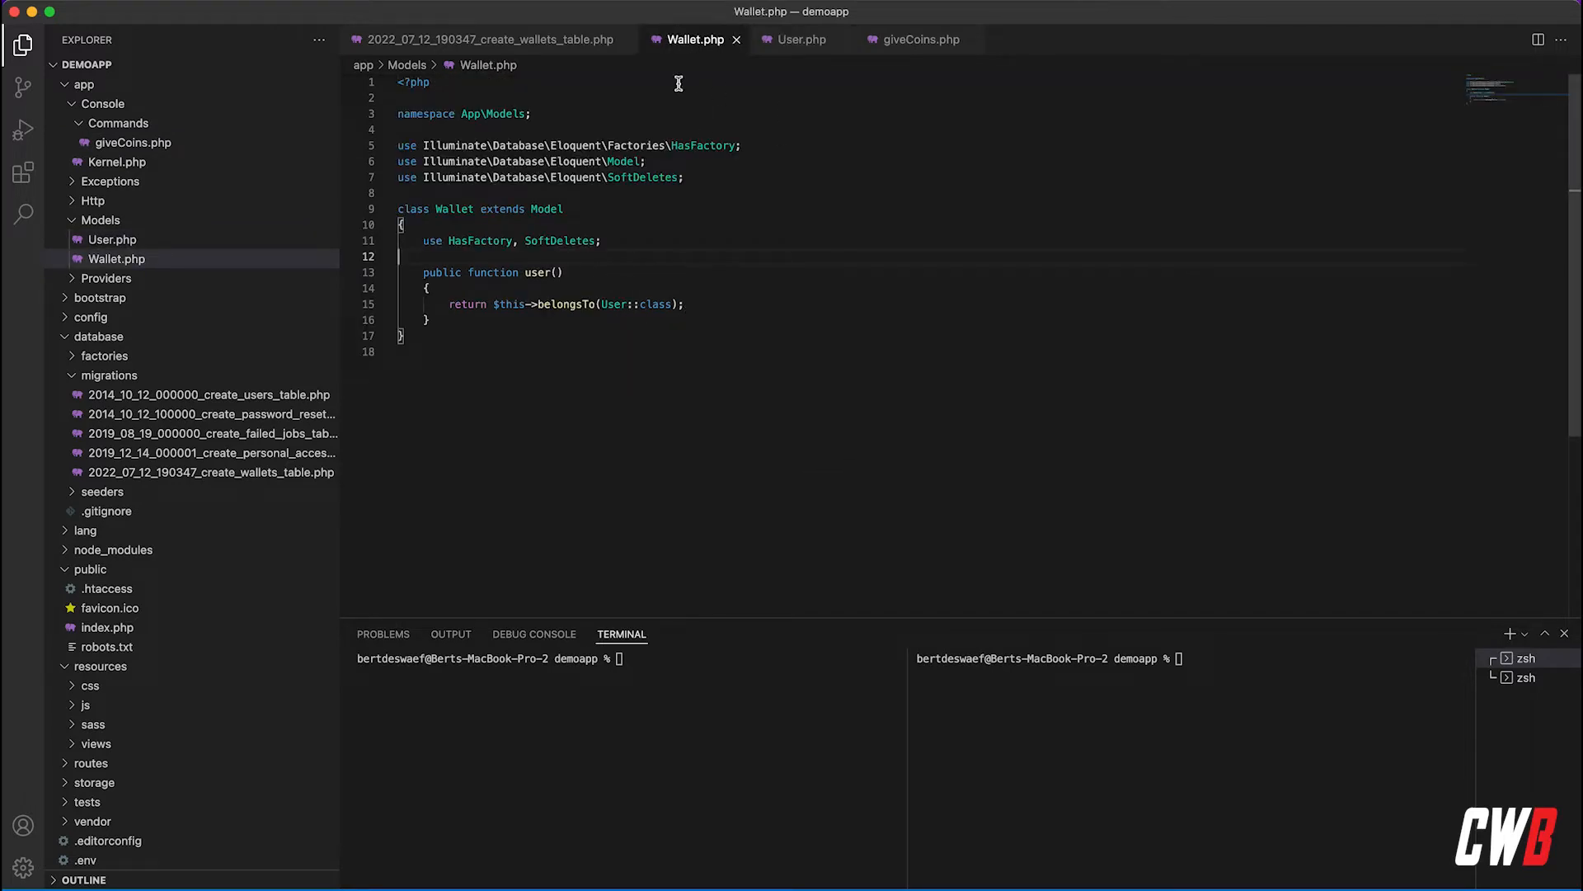
pyautogui.moveTo(117, 130)
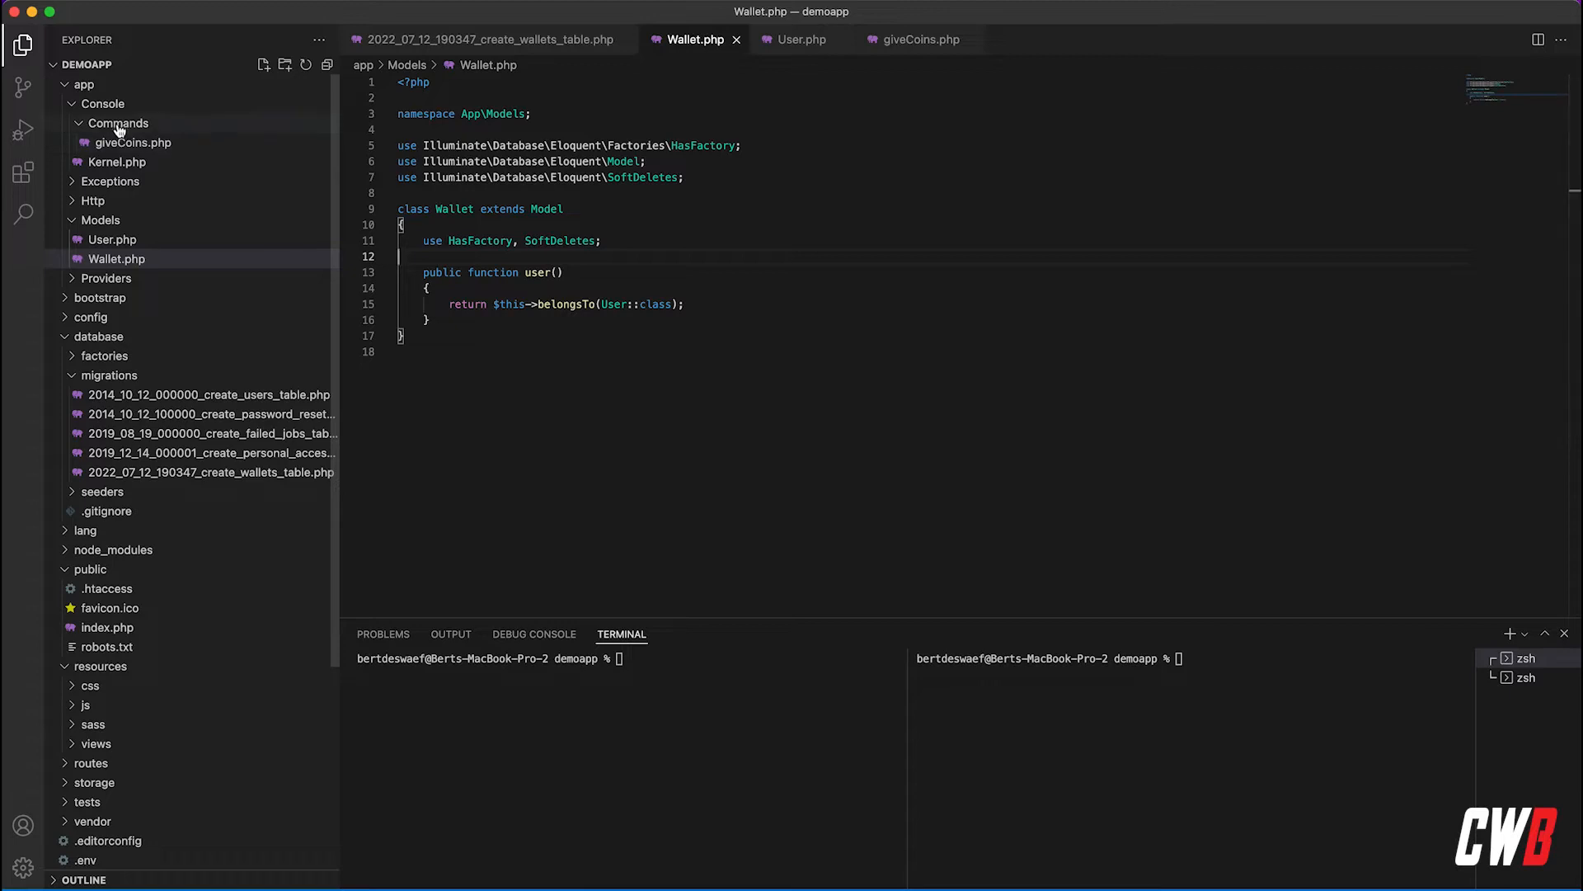
pyautogui.click(132, 141)
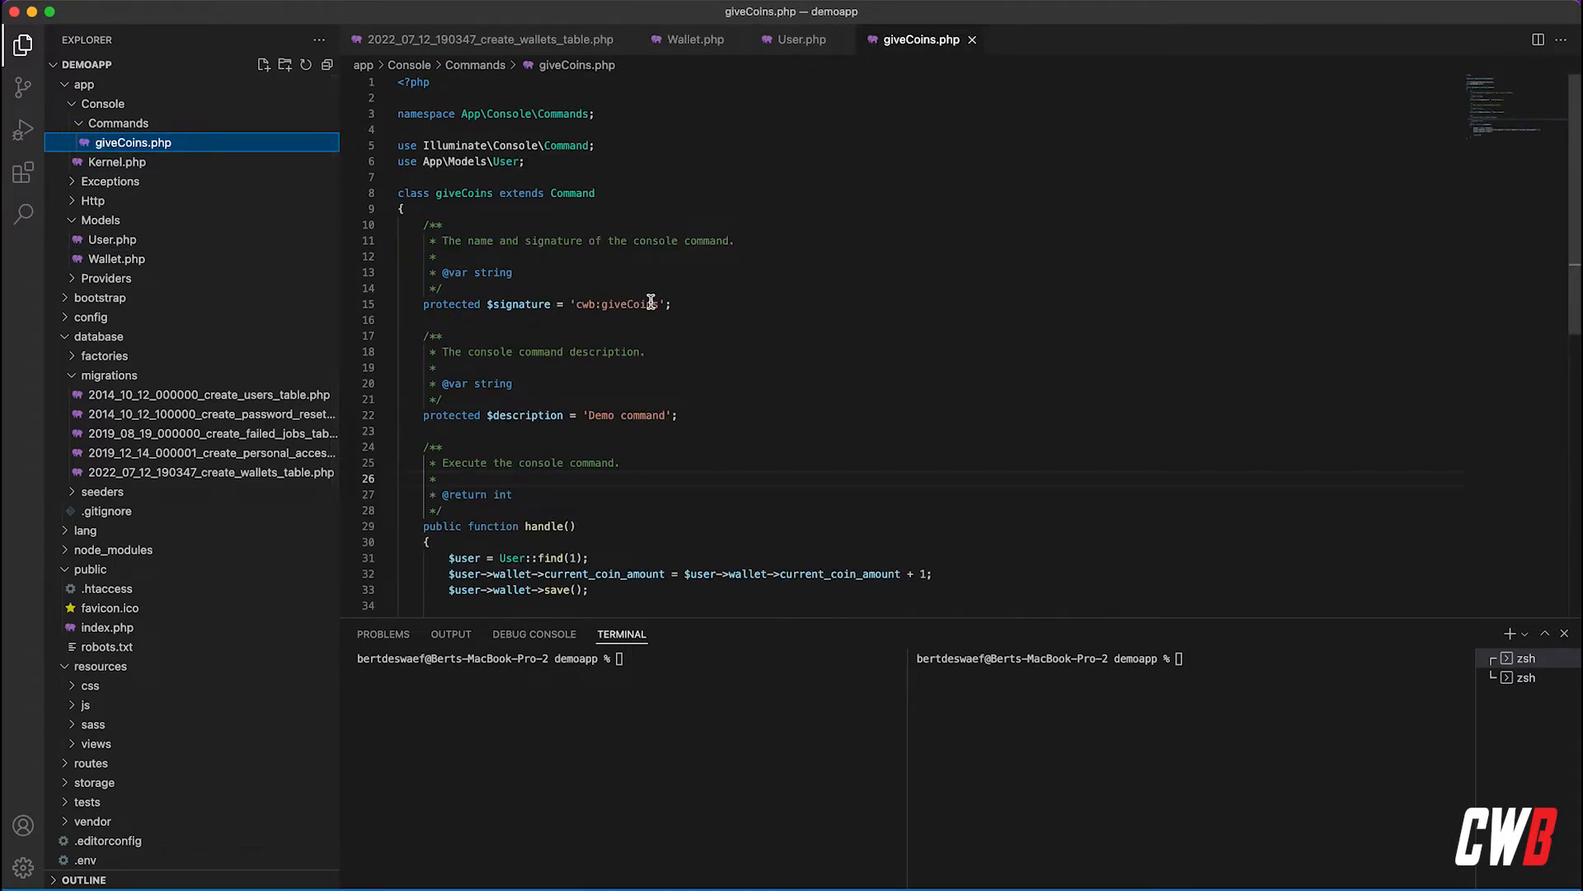
pyautogui.moveTo(816, 488)
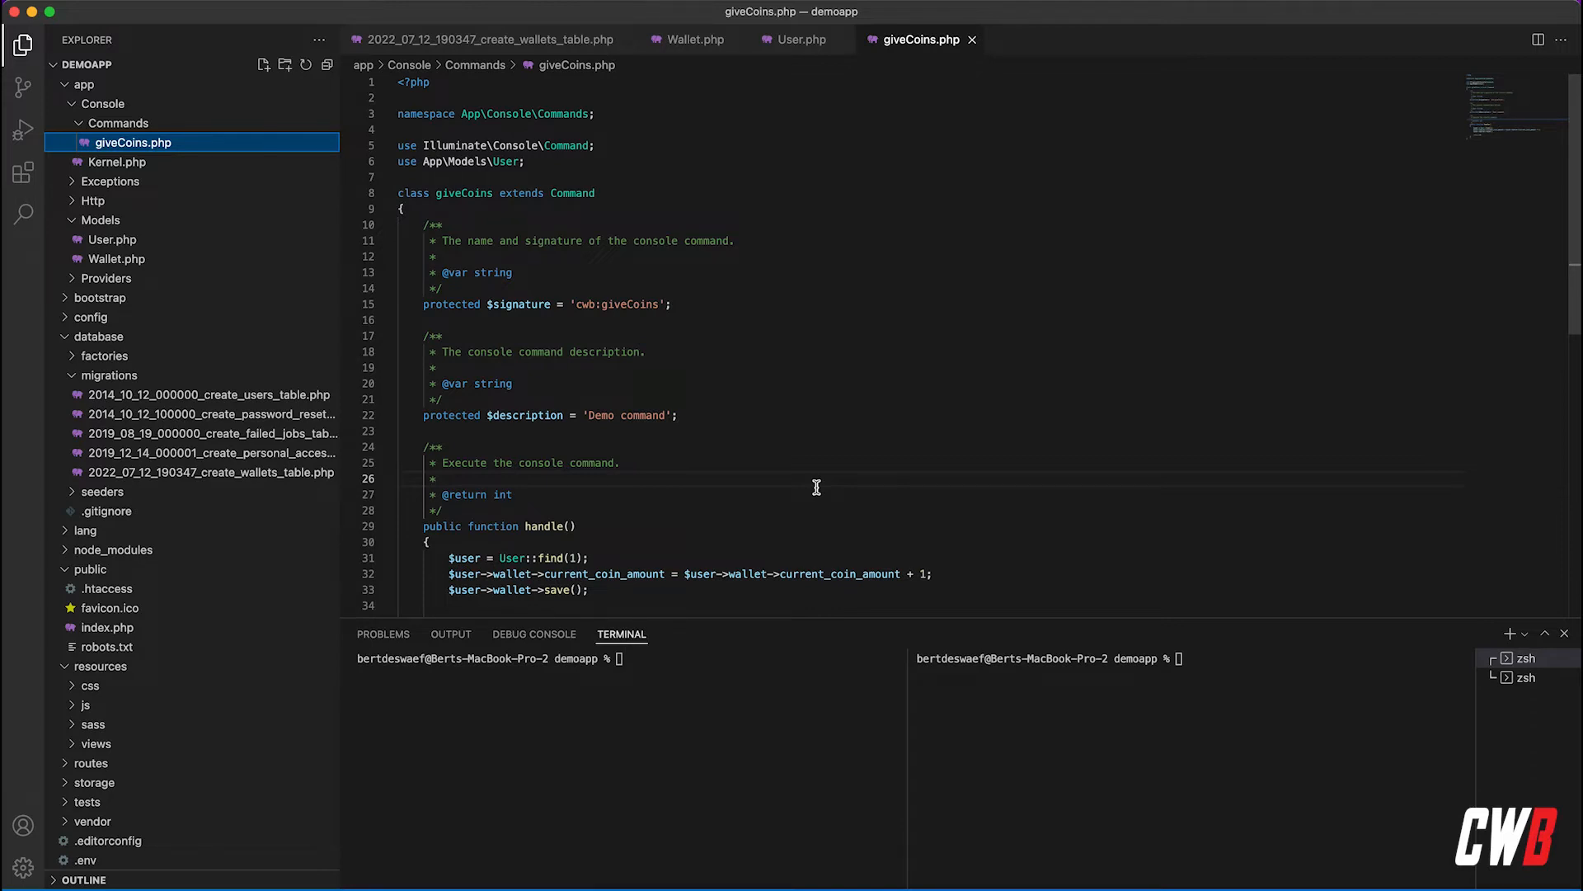
pyautogui.scroll(-3)
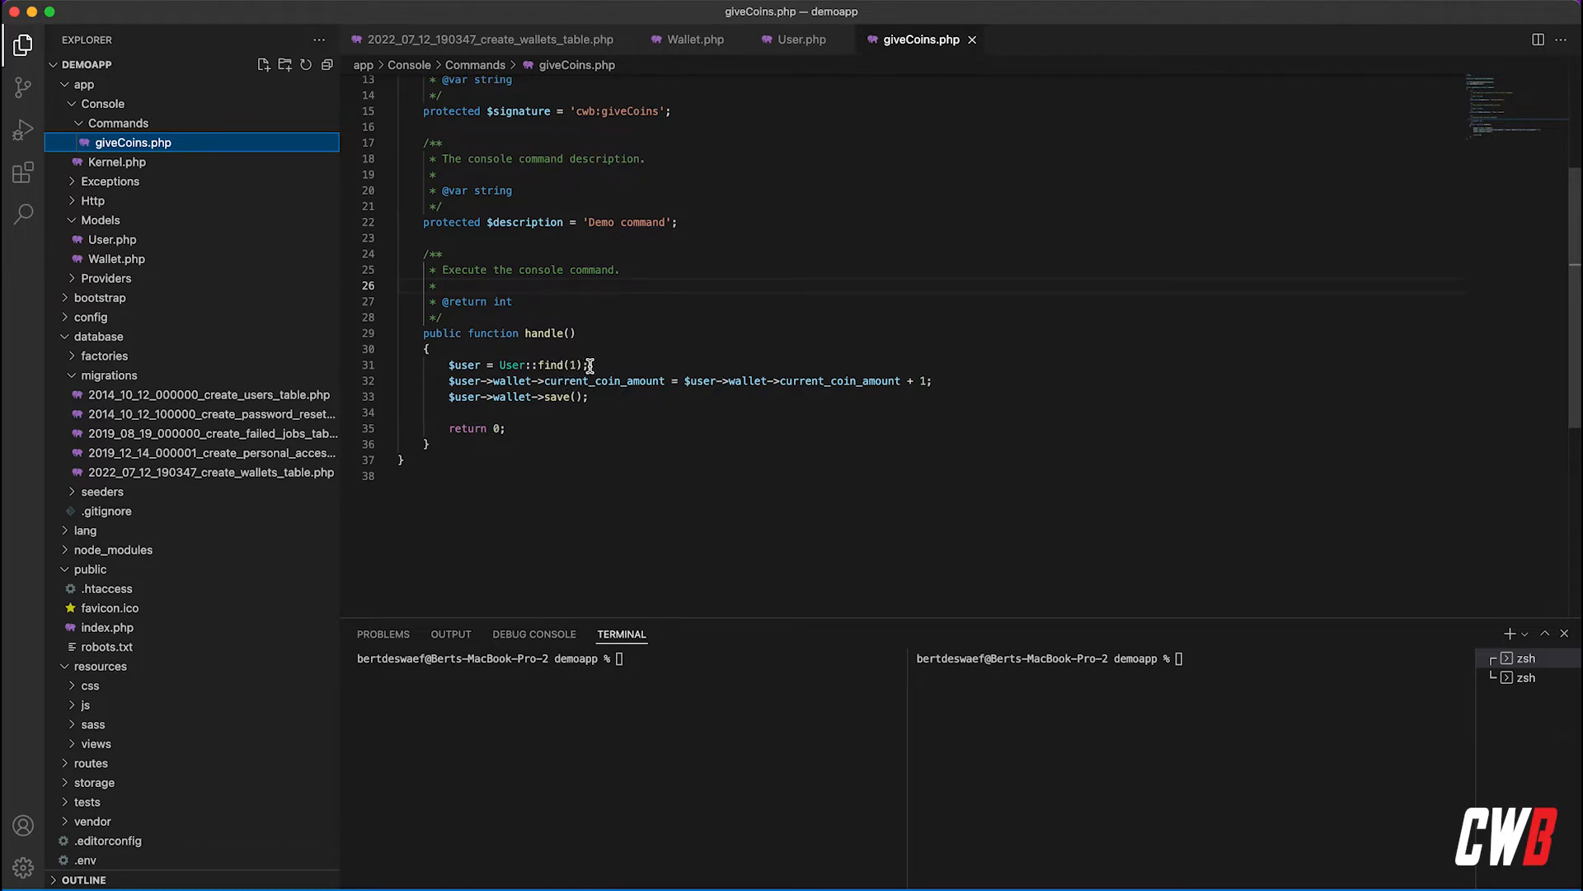
pyautogui.moveTo(647, 383)
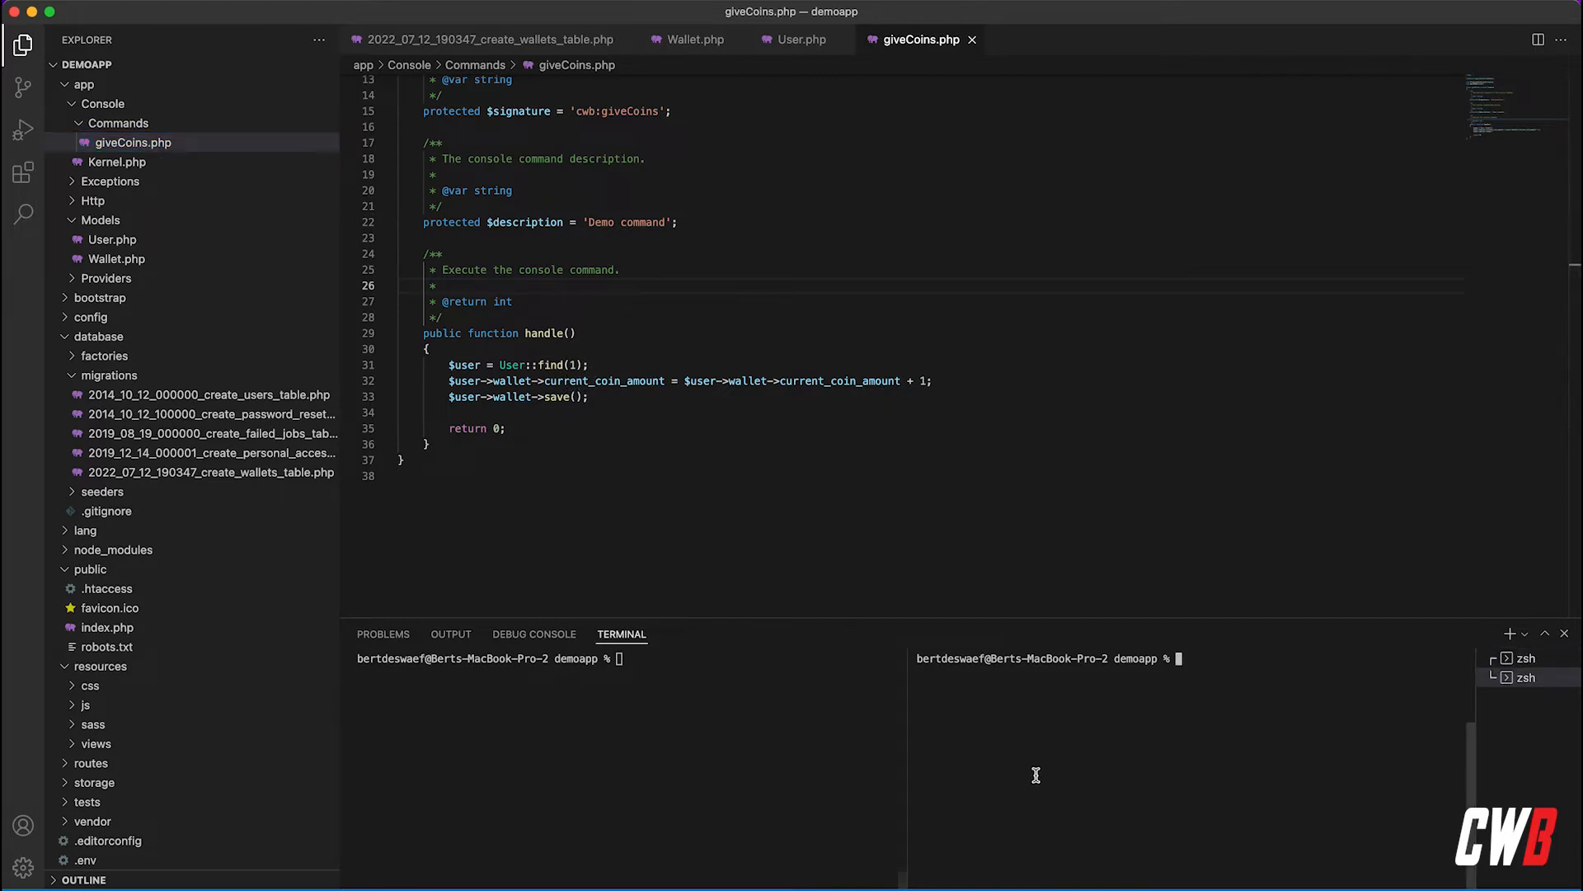
# - Start php artisan tinker and look up User::find(1) and its wallet
pyautogui.write('php')
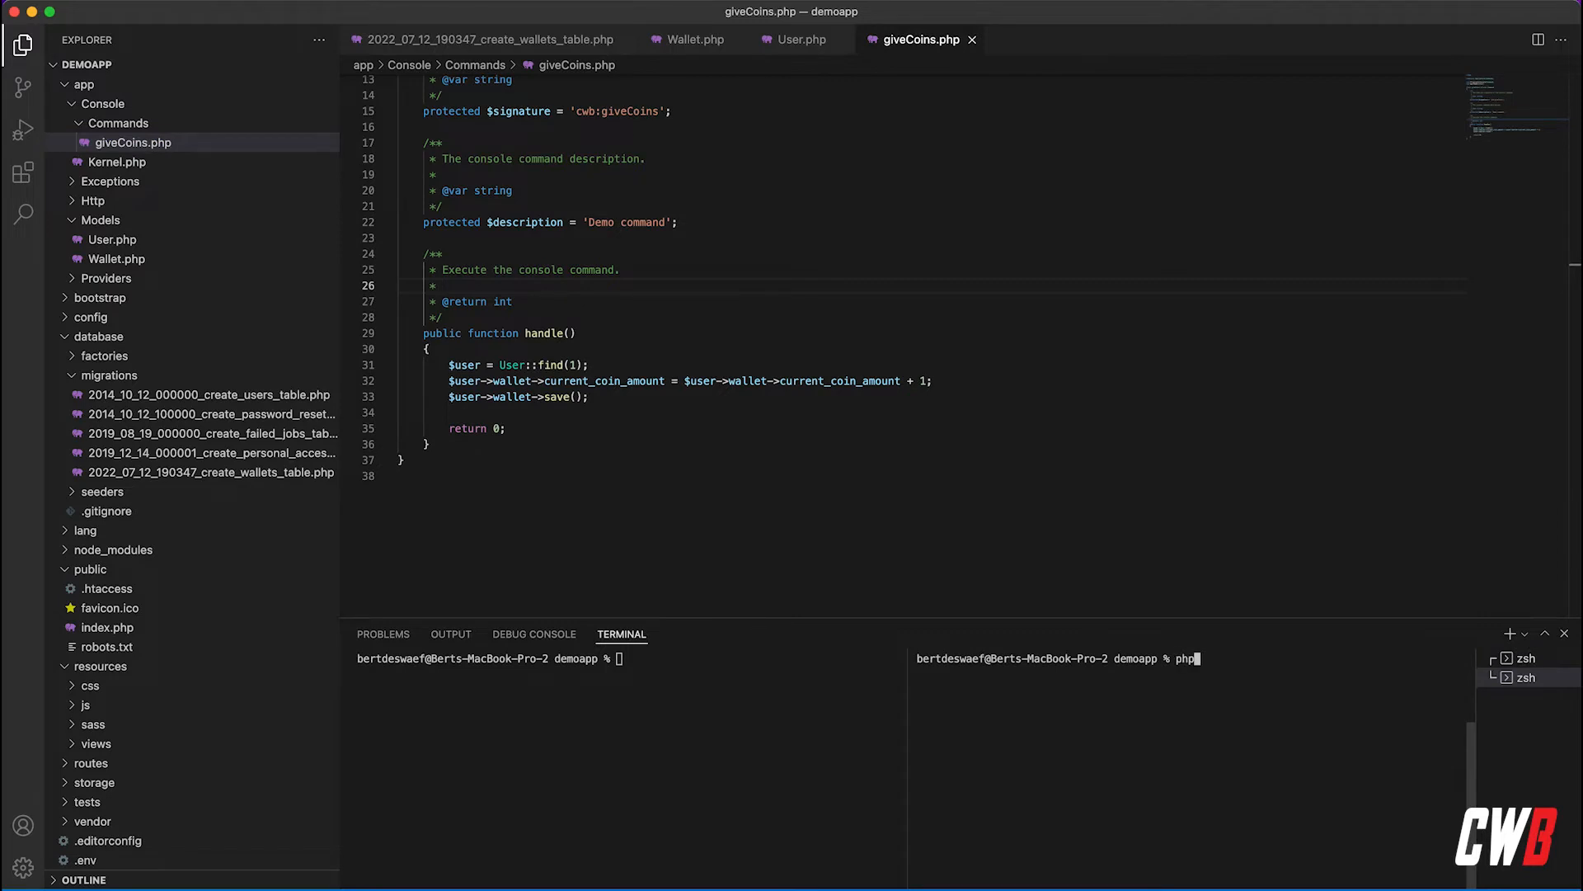
pyautogui.write('artisan tink')
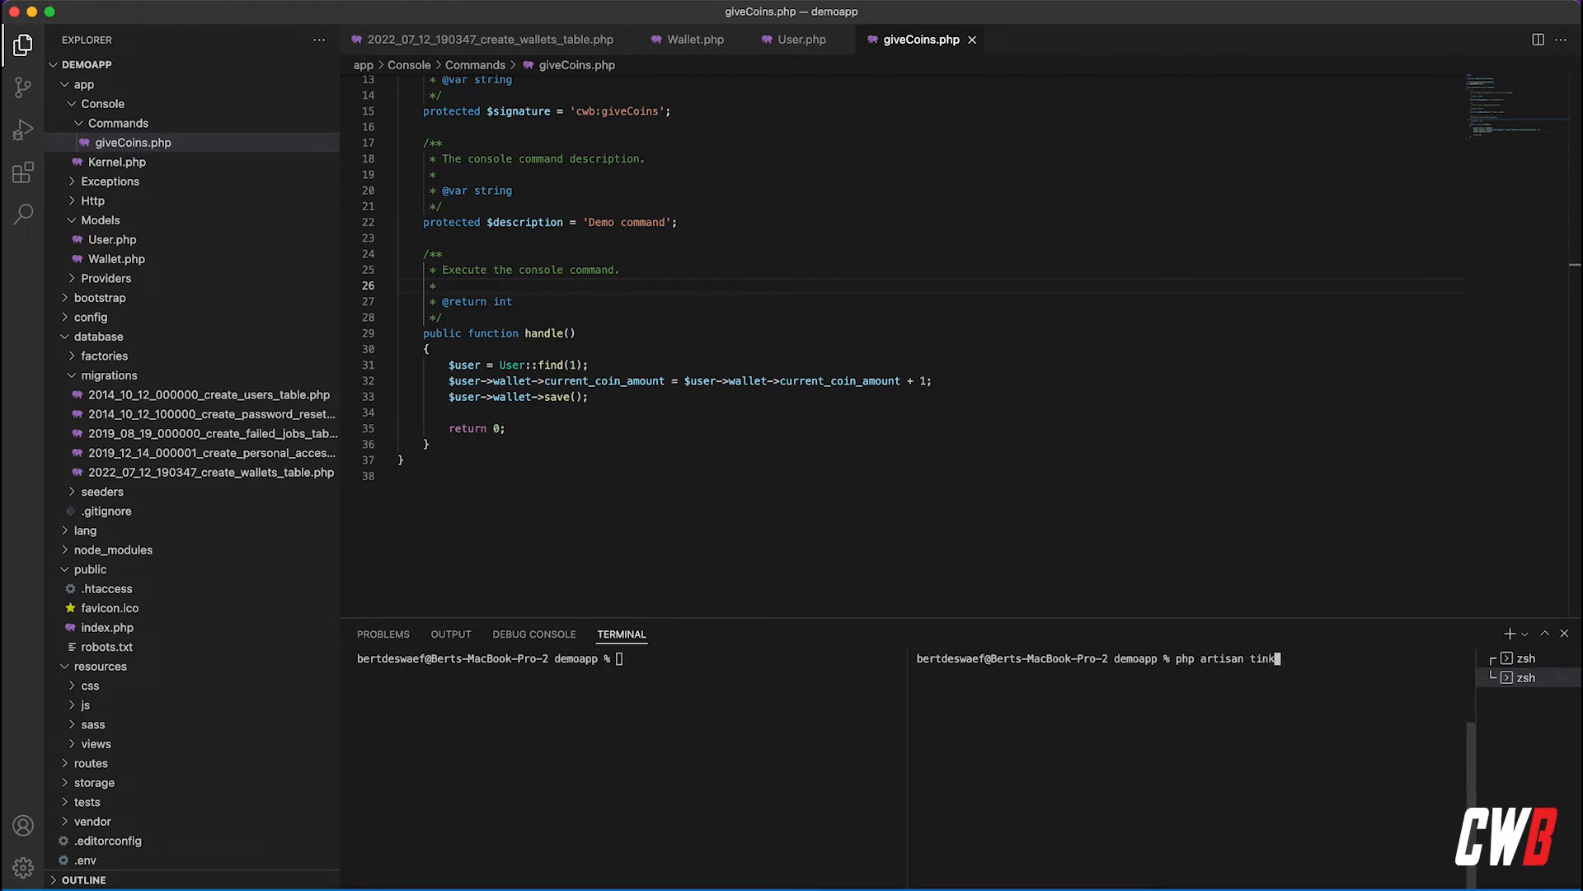
pyautogui.press('Return')
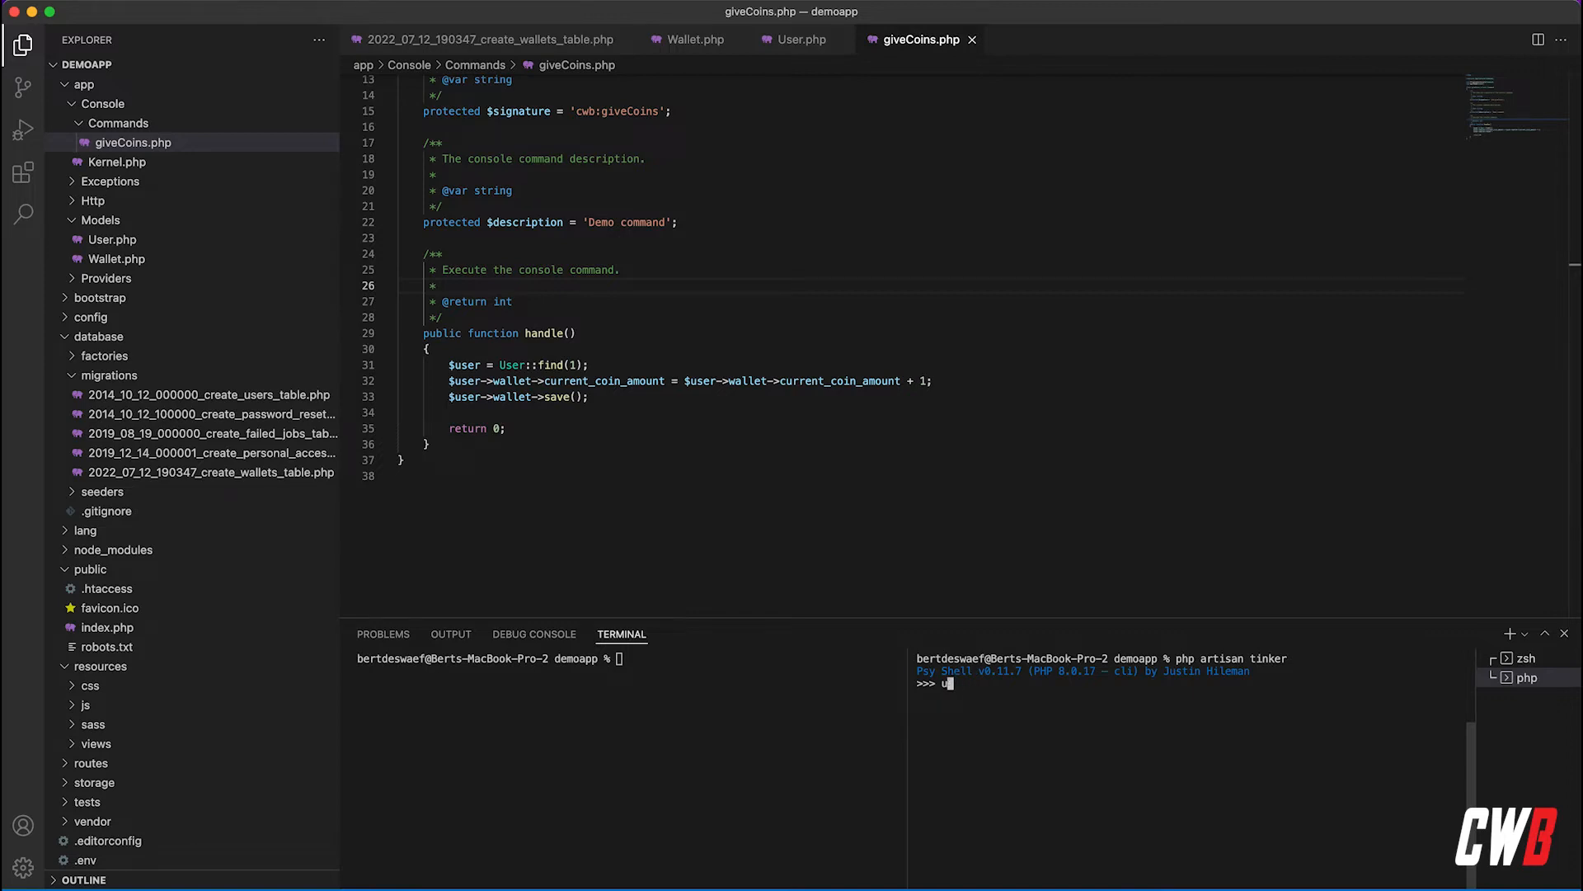
pyautogui.write('ser::find')
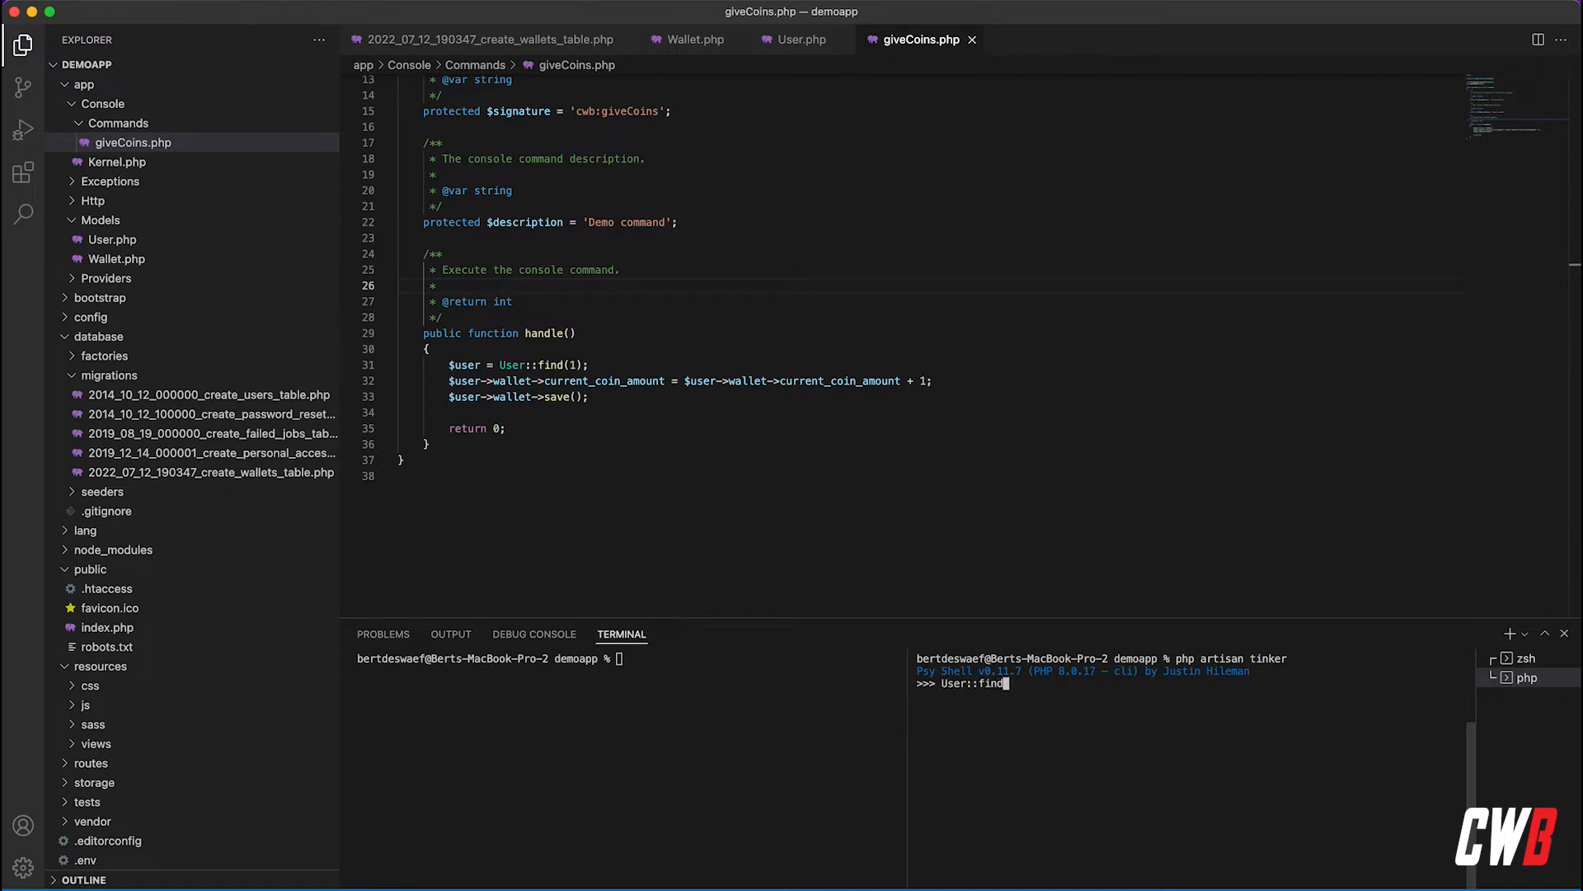
pyautogui.write('(1)')
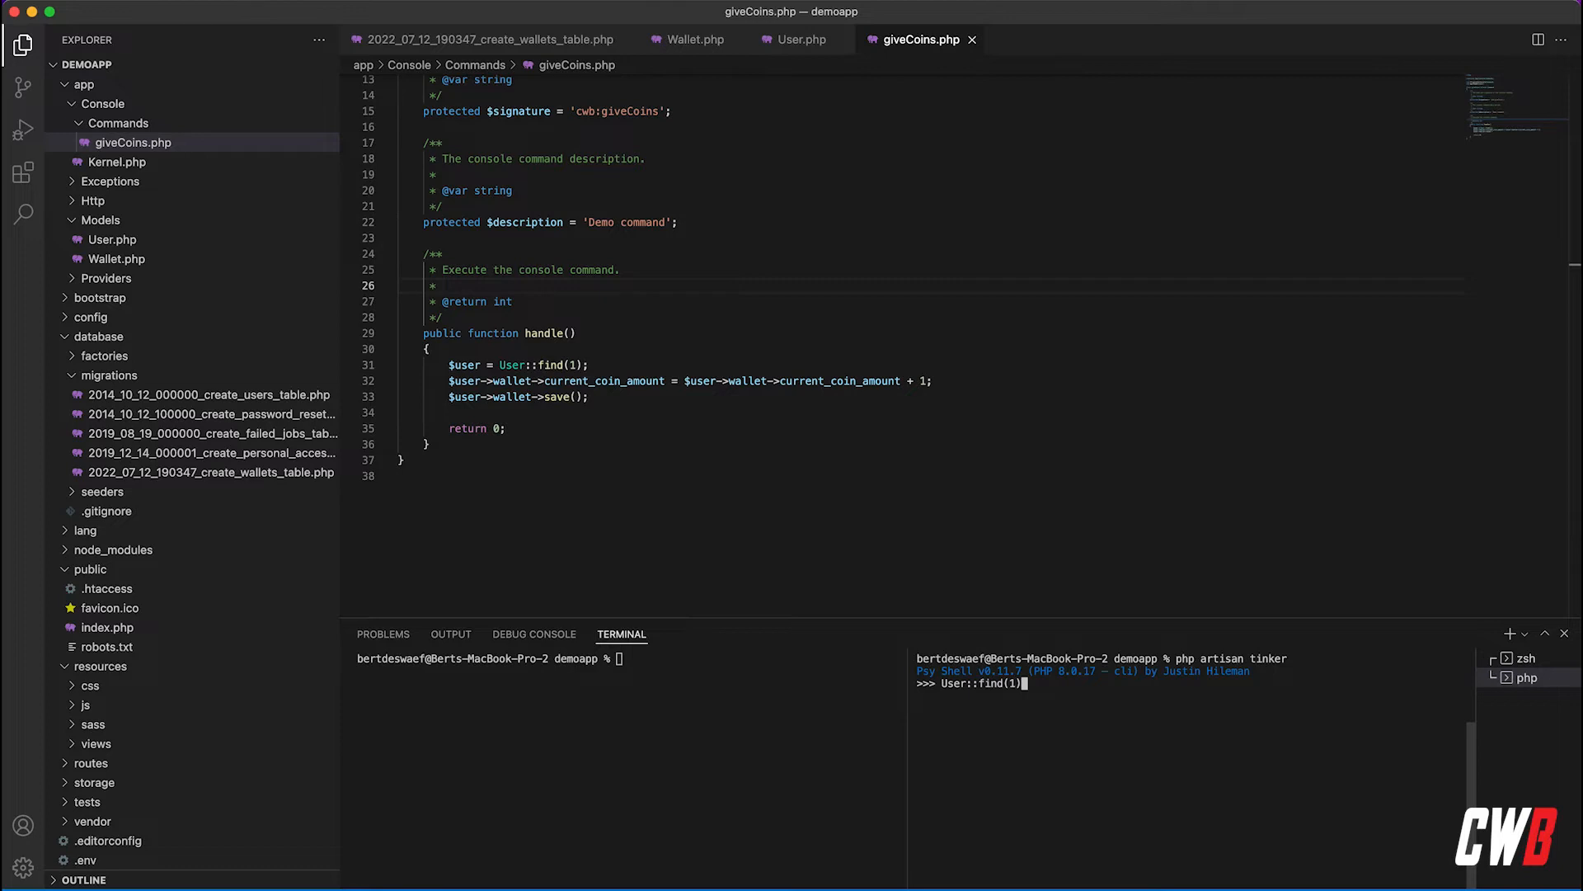
pyautogui.press('Return')
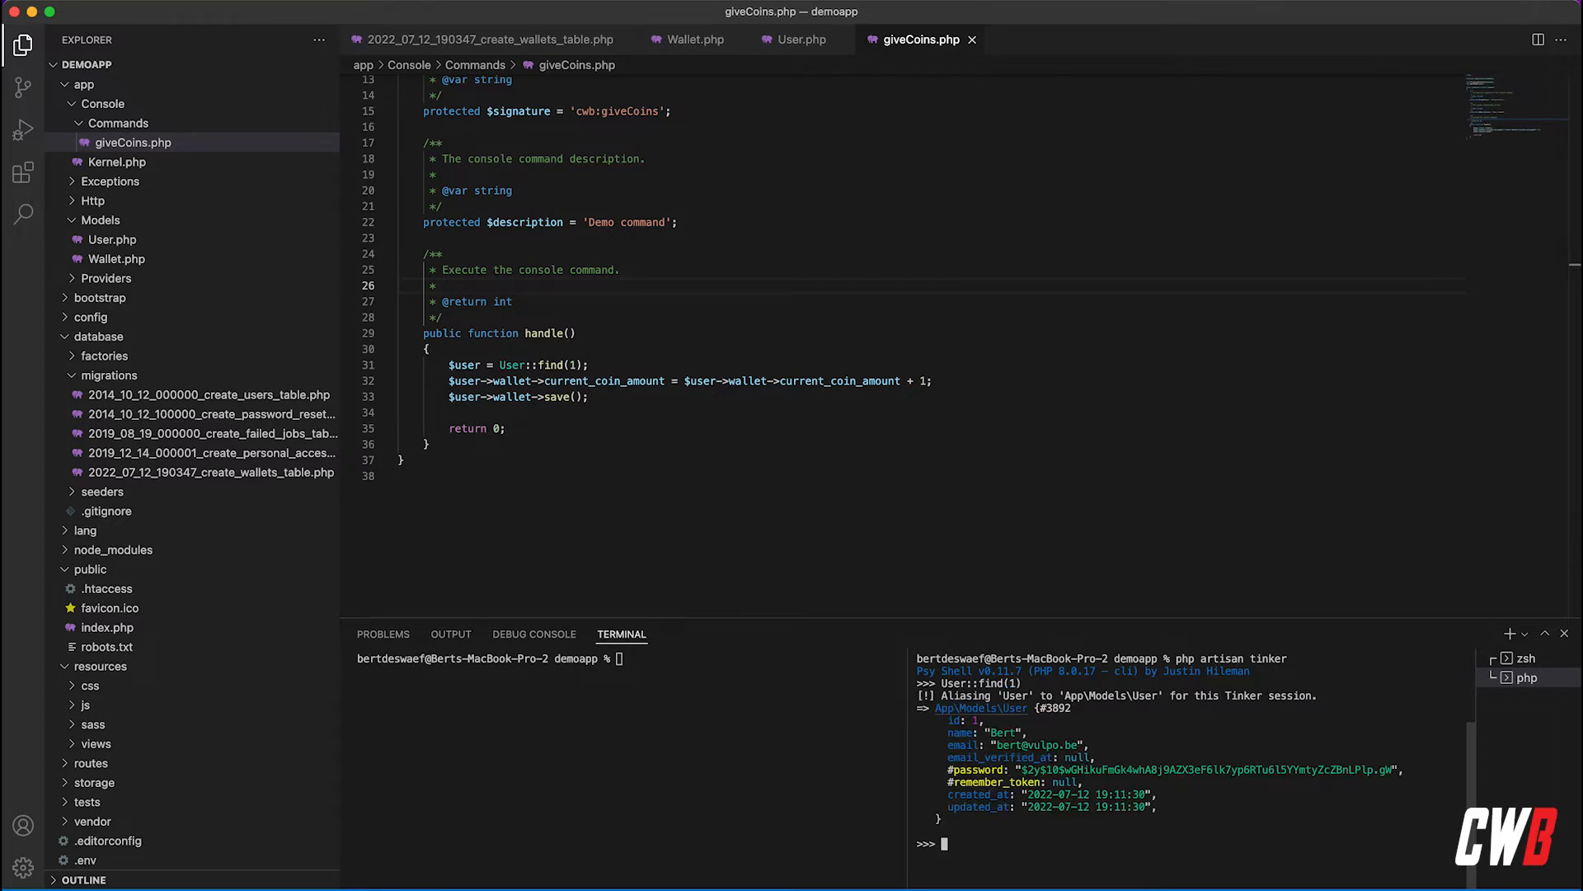
pyautogui.write('User::find(1)')
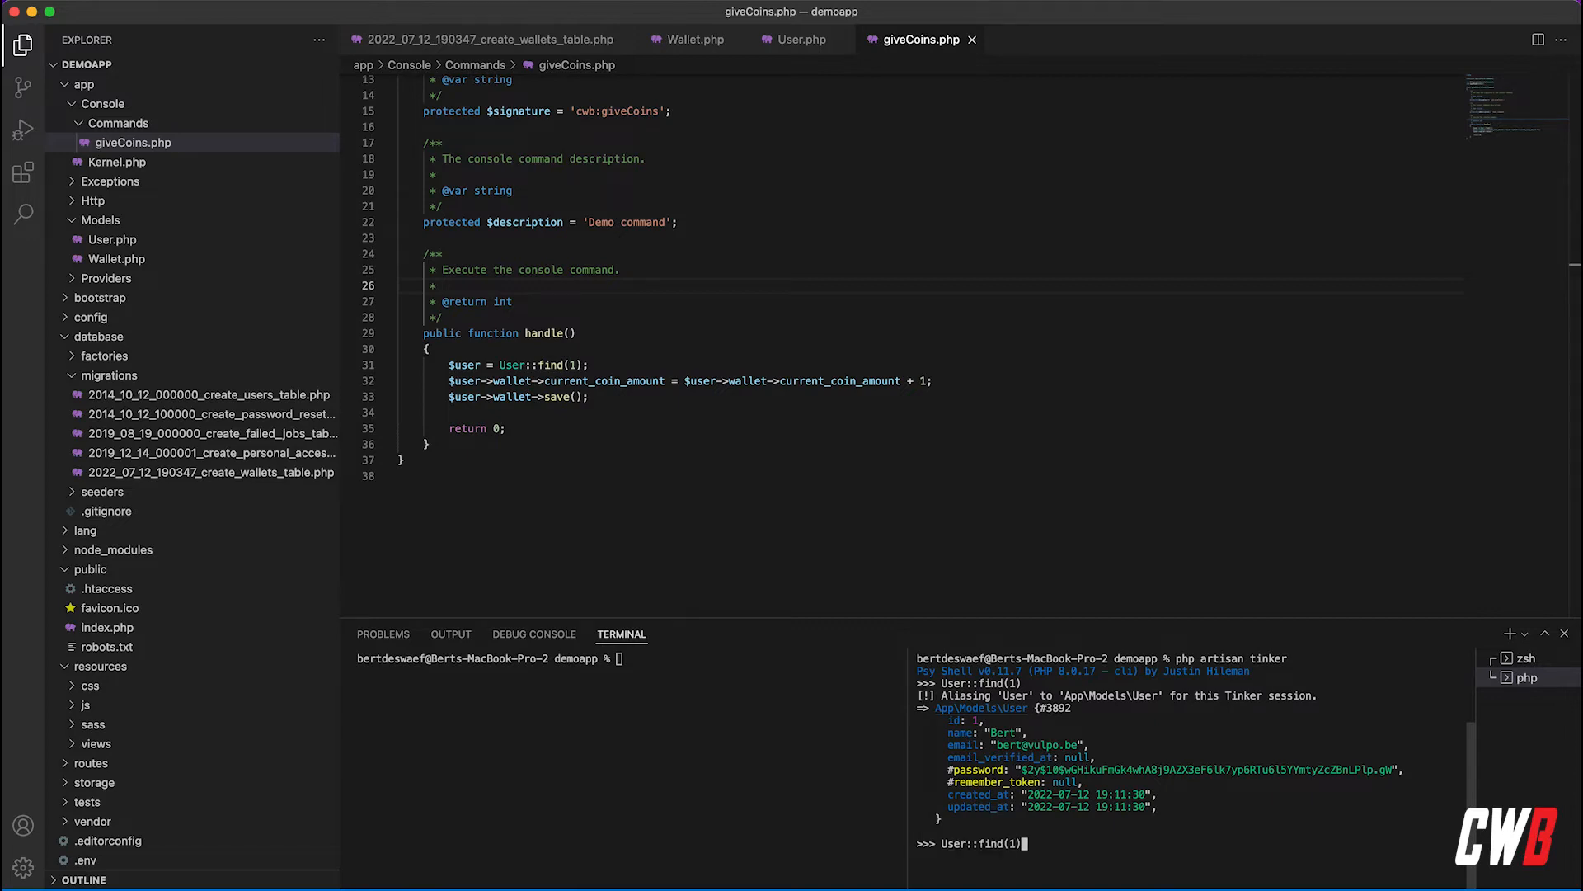
pyautogui.write('->wallet')
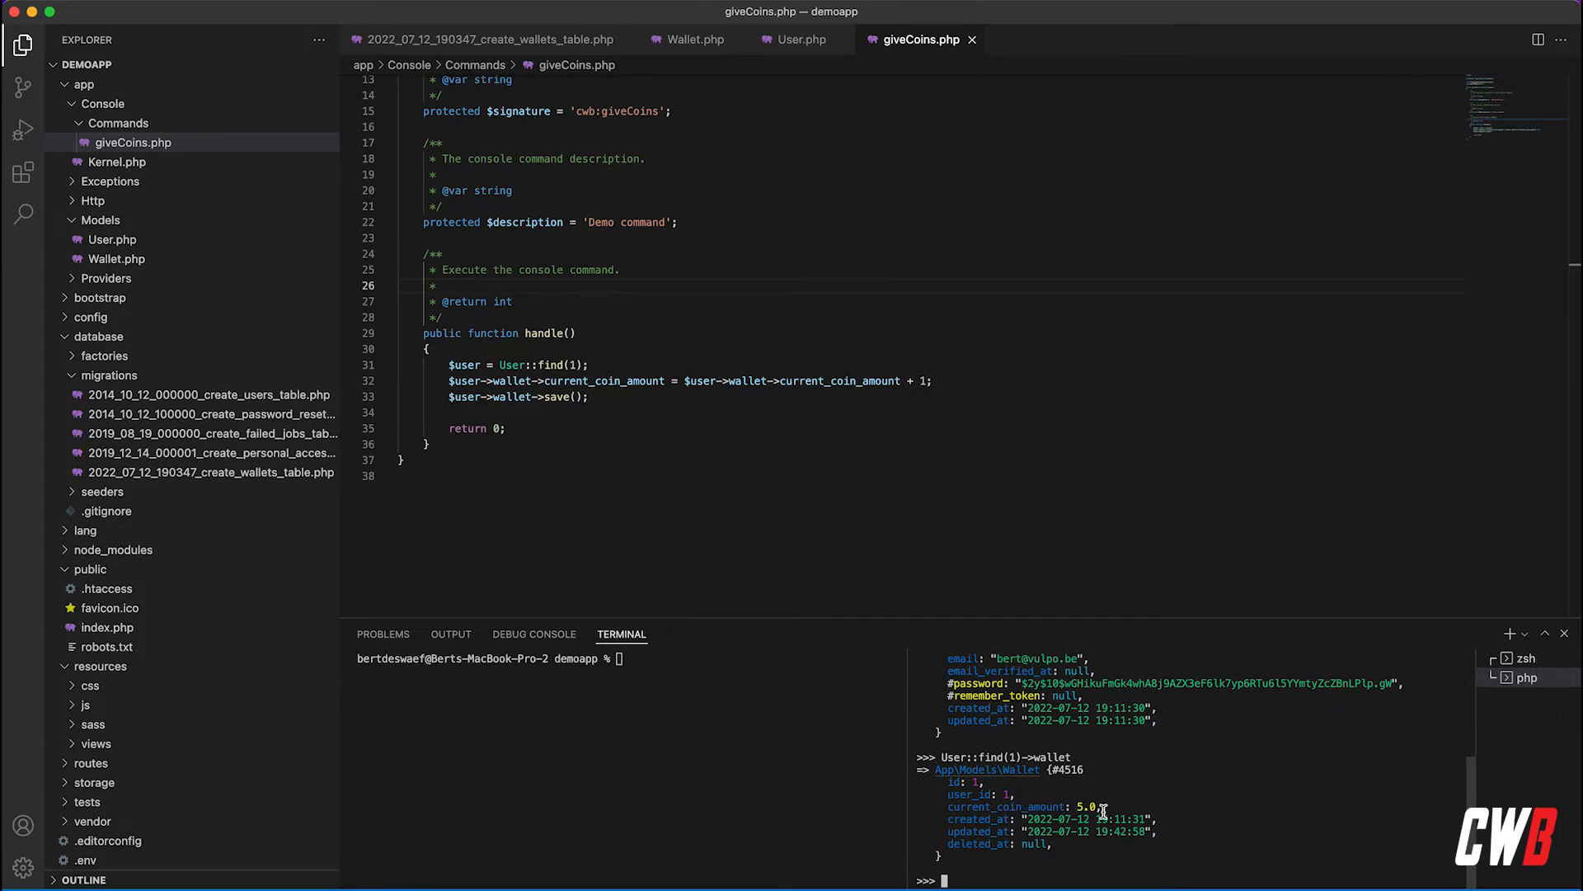
pyautogui.moveTo(1101, 818)
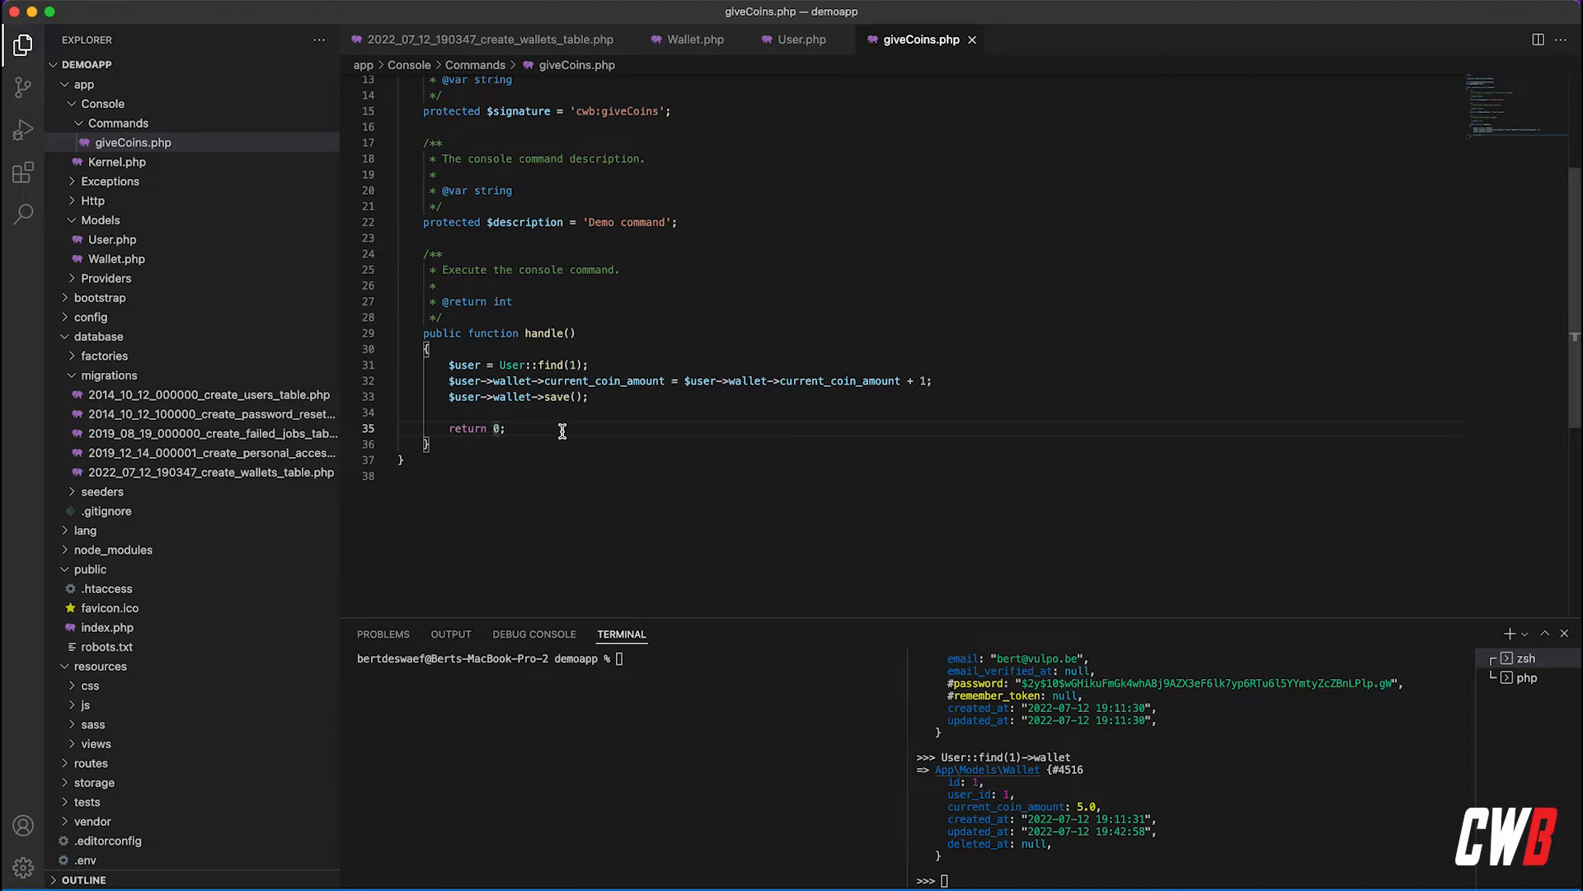
# - Run php artisan cwb:giveCoins and check User::find(1)->wallet, now showing 6.0 coins
pyautogui.write('clear')
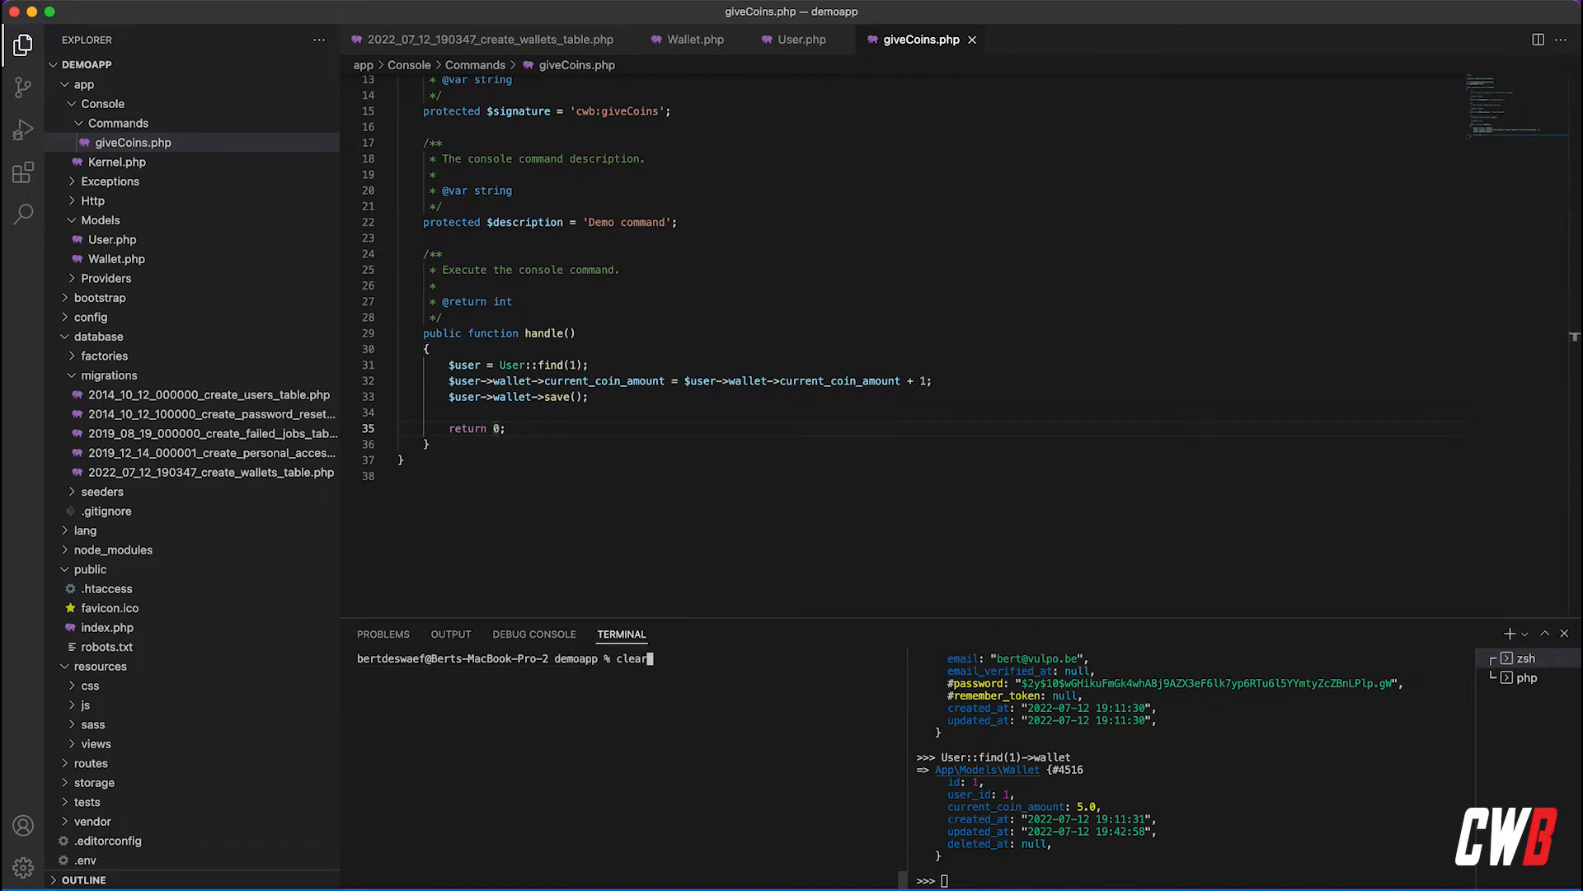
pyautogui.write('cwb:giveCoins')
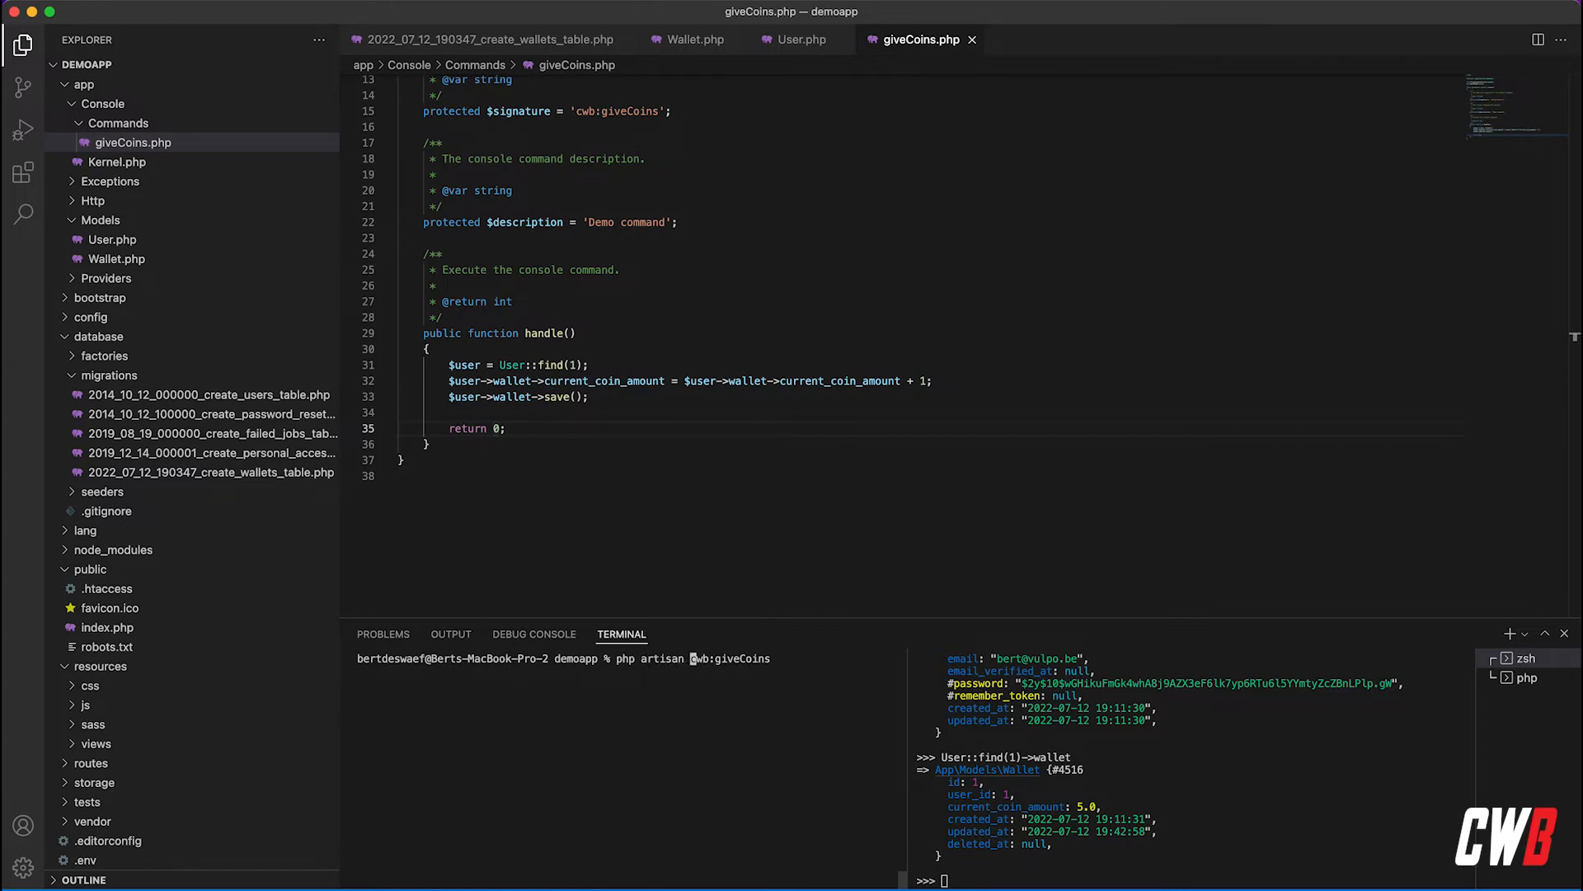
pyautogui.press('Return')
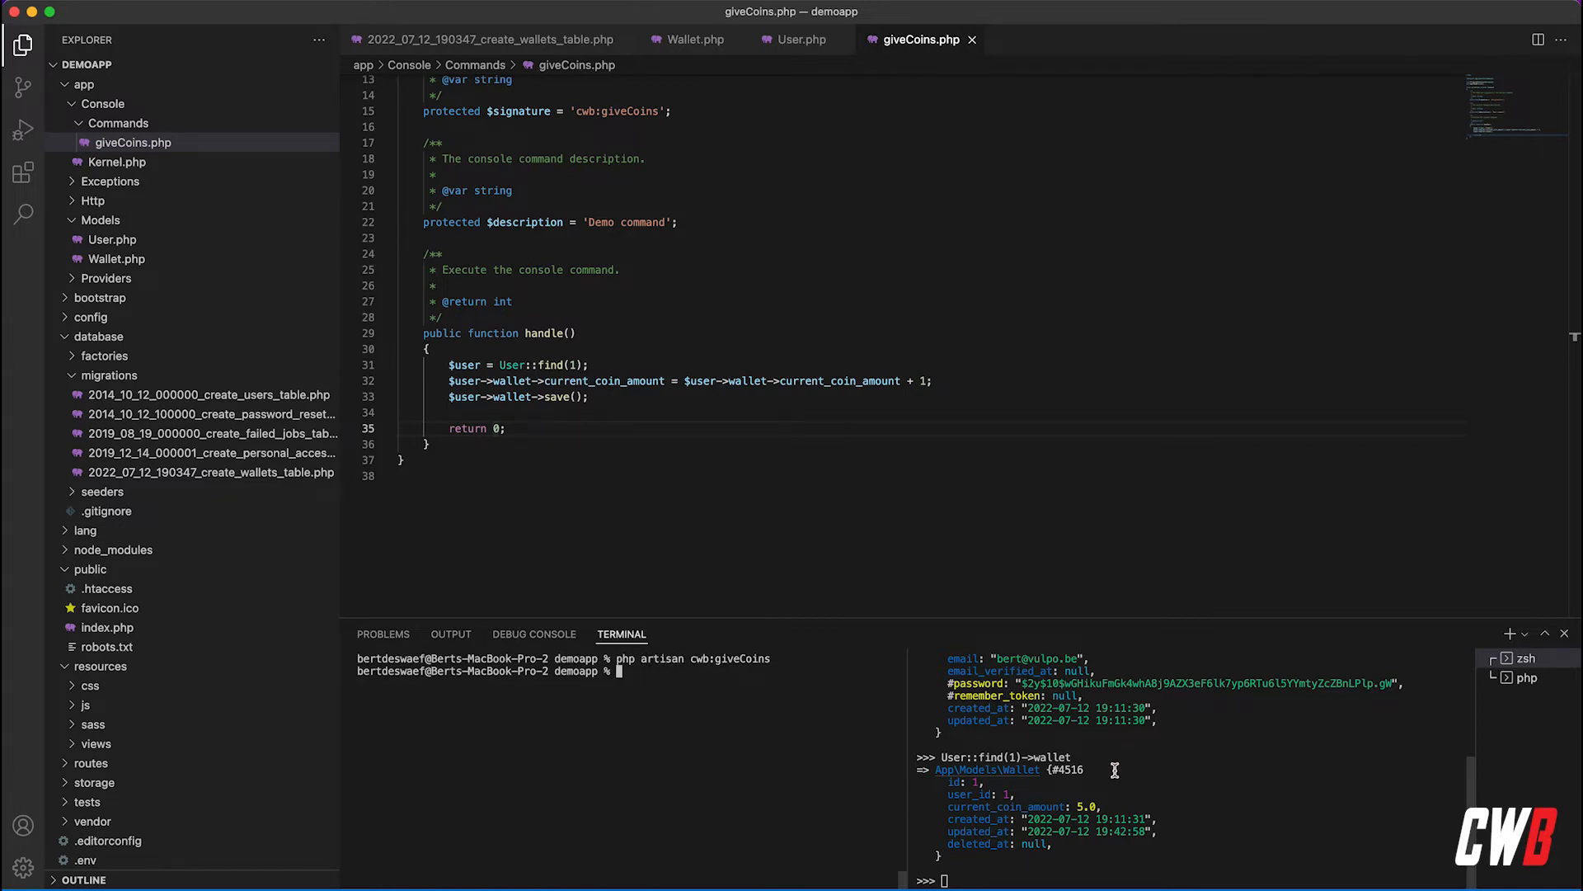
pyautogui.write('User::find(1)->wallet')
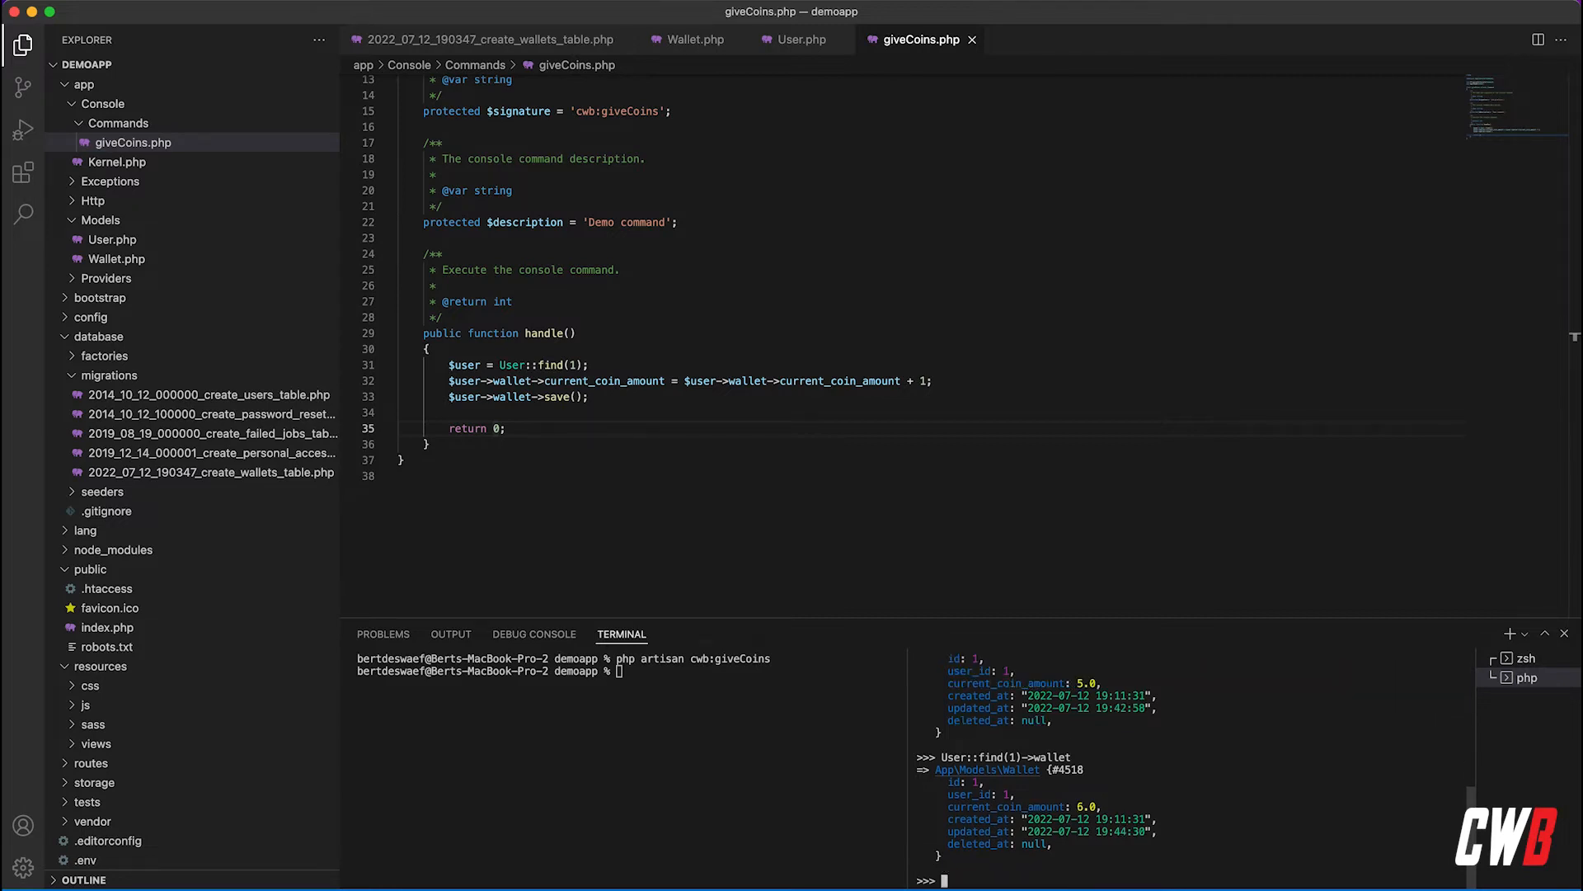
pyautogui.moveTo(1106, 611)
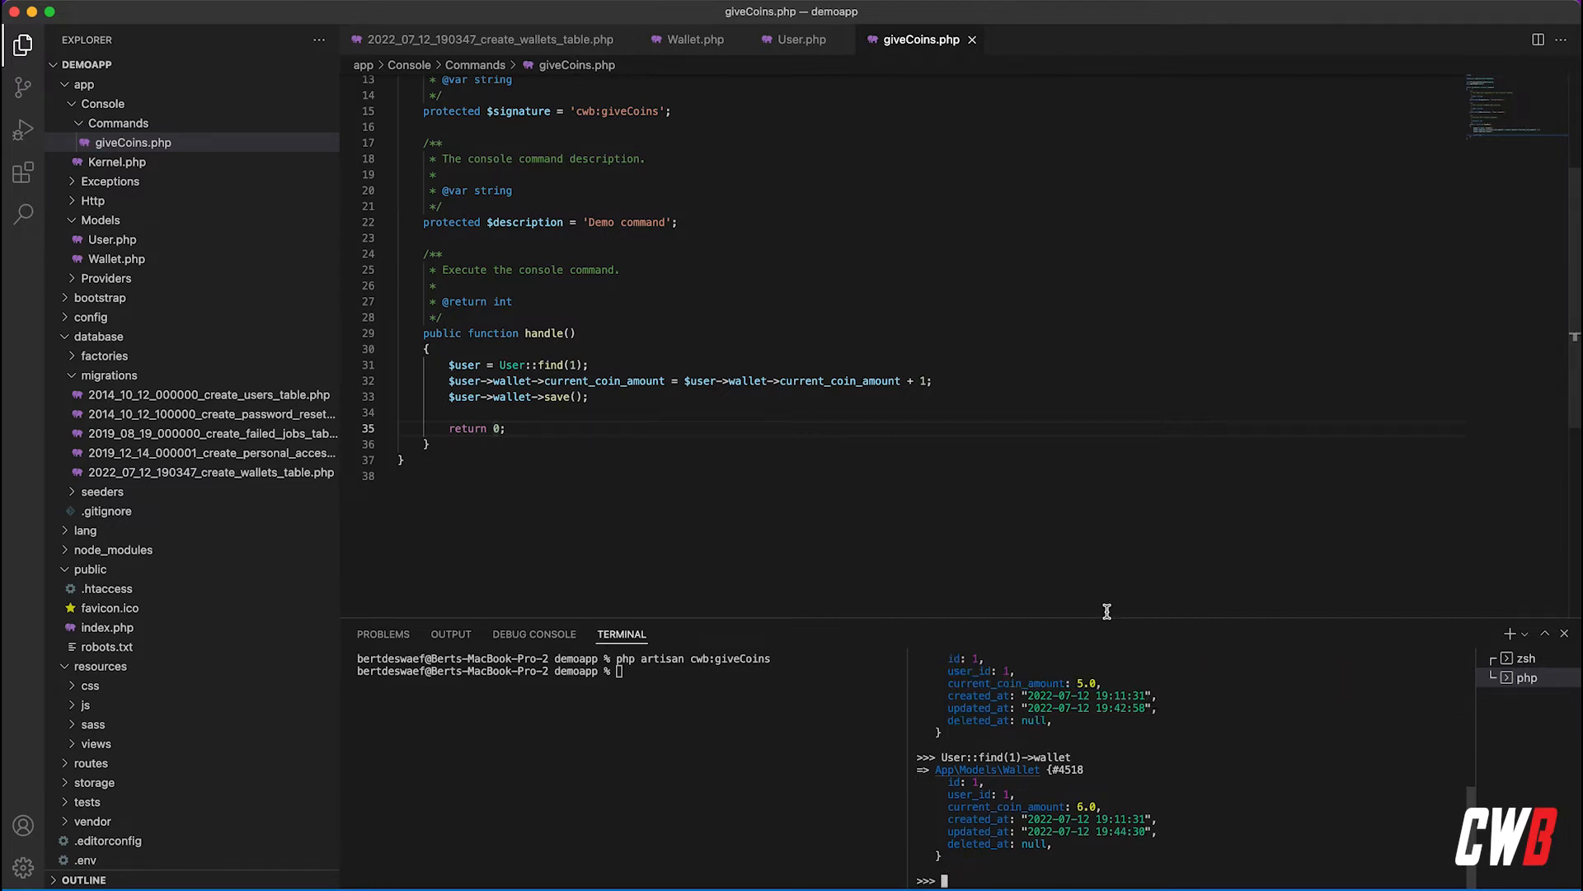
pyautogui.moveTo(877, 392)
pyautogui.write('User::find(1)->wallet')
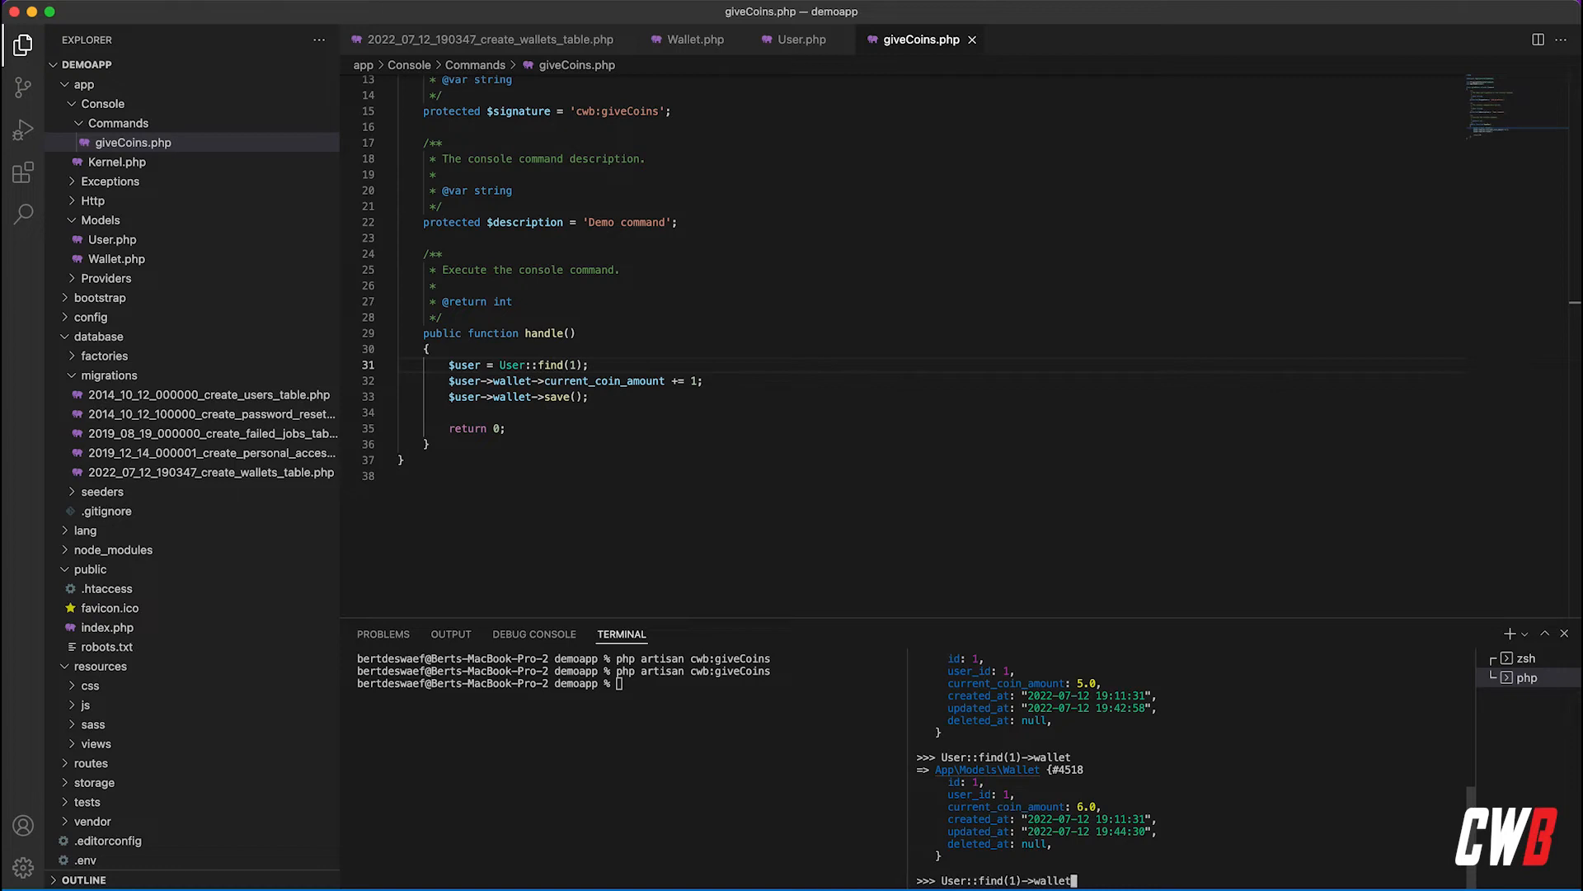
# - Recheck user 1's wallet in Tinker after the += 1 rerun, showing 7.0 coins
pyautogui.press('Return')
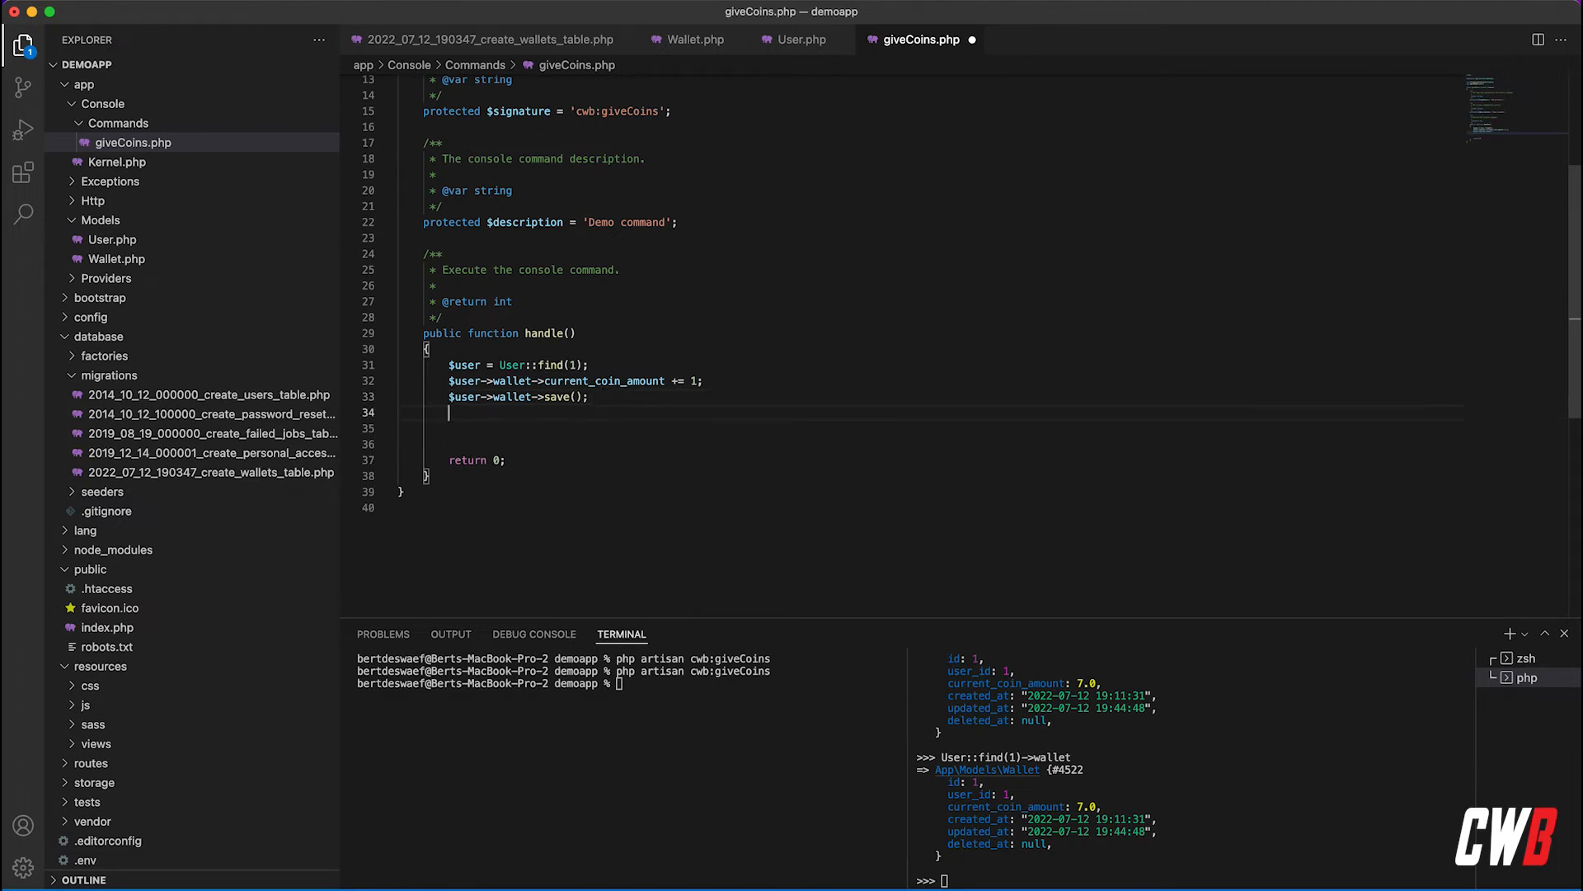
# - Write User::find(1)->wallet->increment('current_coin_amount', 1) as the handle body
pyautogui.write('User::find(')
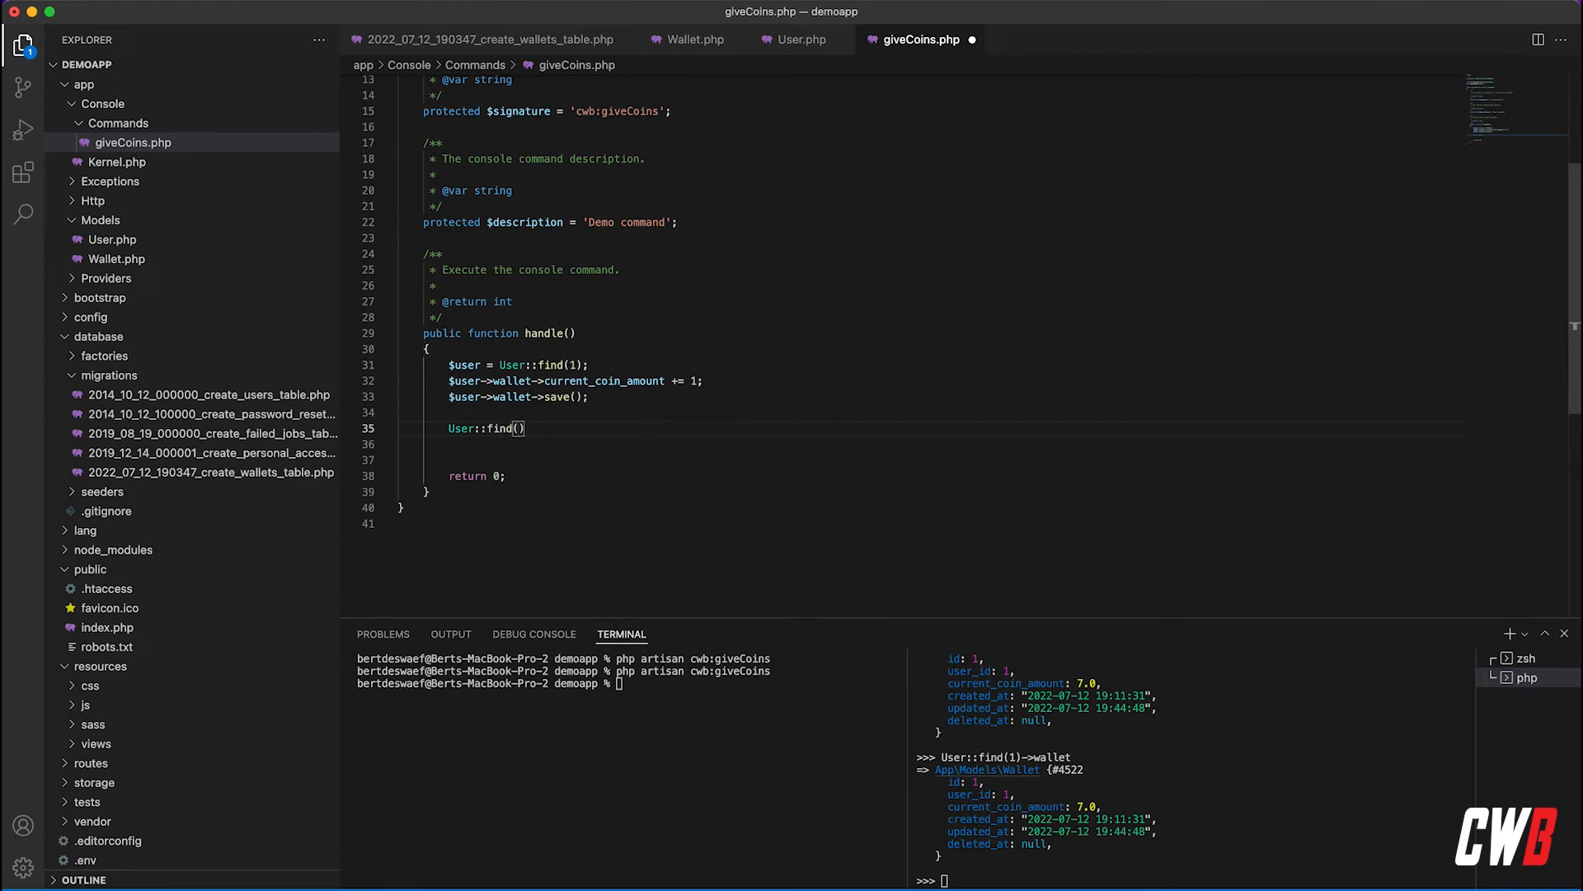
pyautogui.write('1)->wallet->inre')
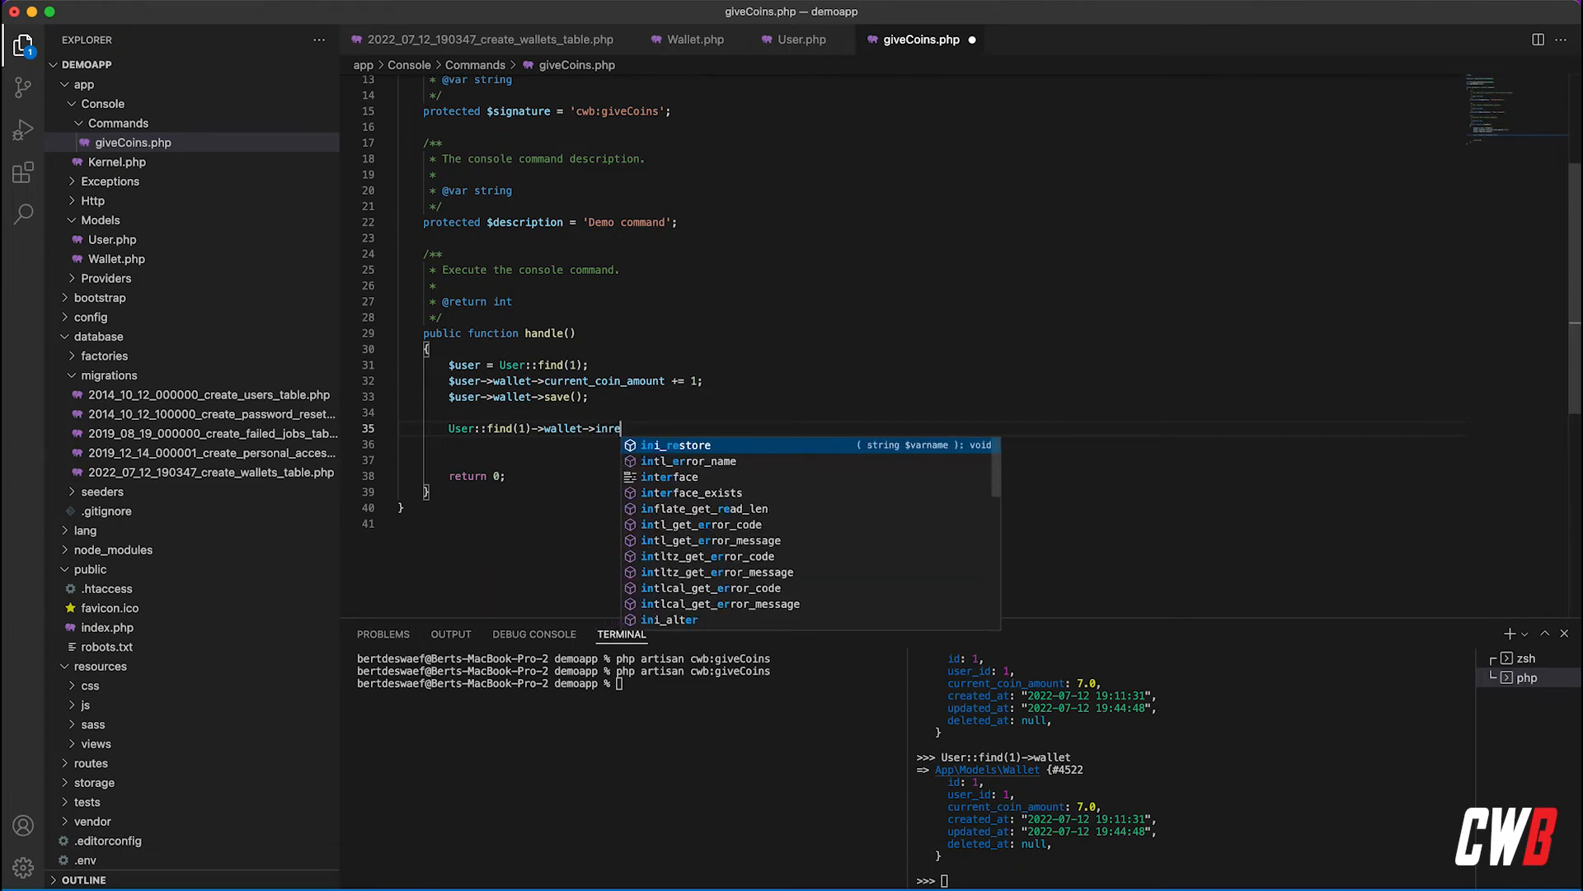
pyautogui.write('increment()')
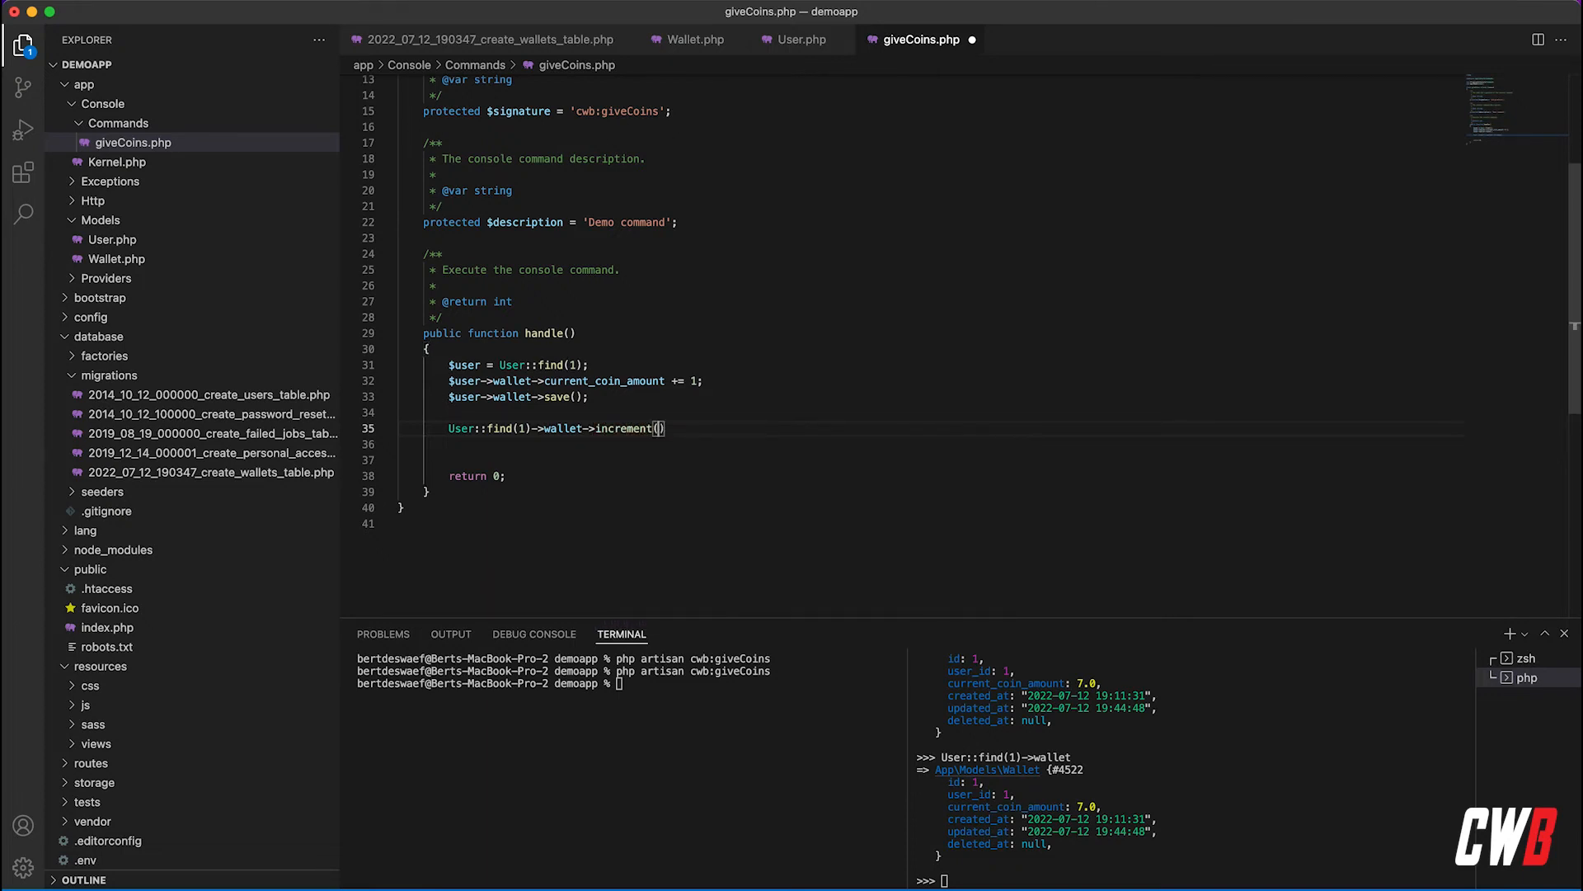
pyautogui.write("'curr'")
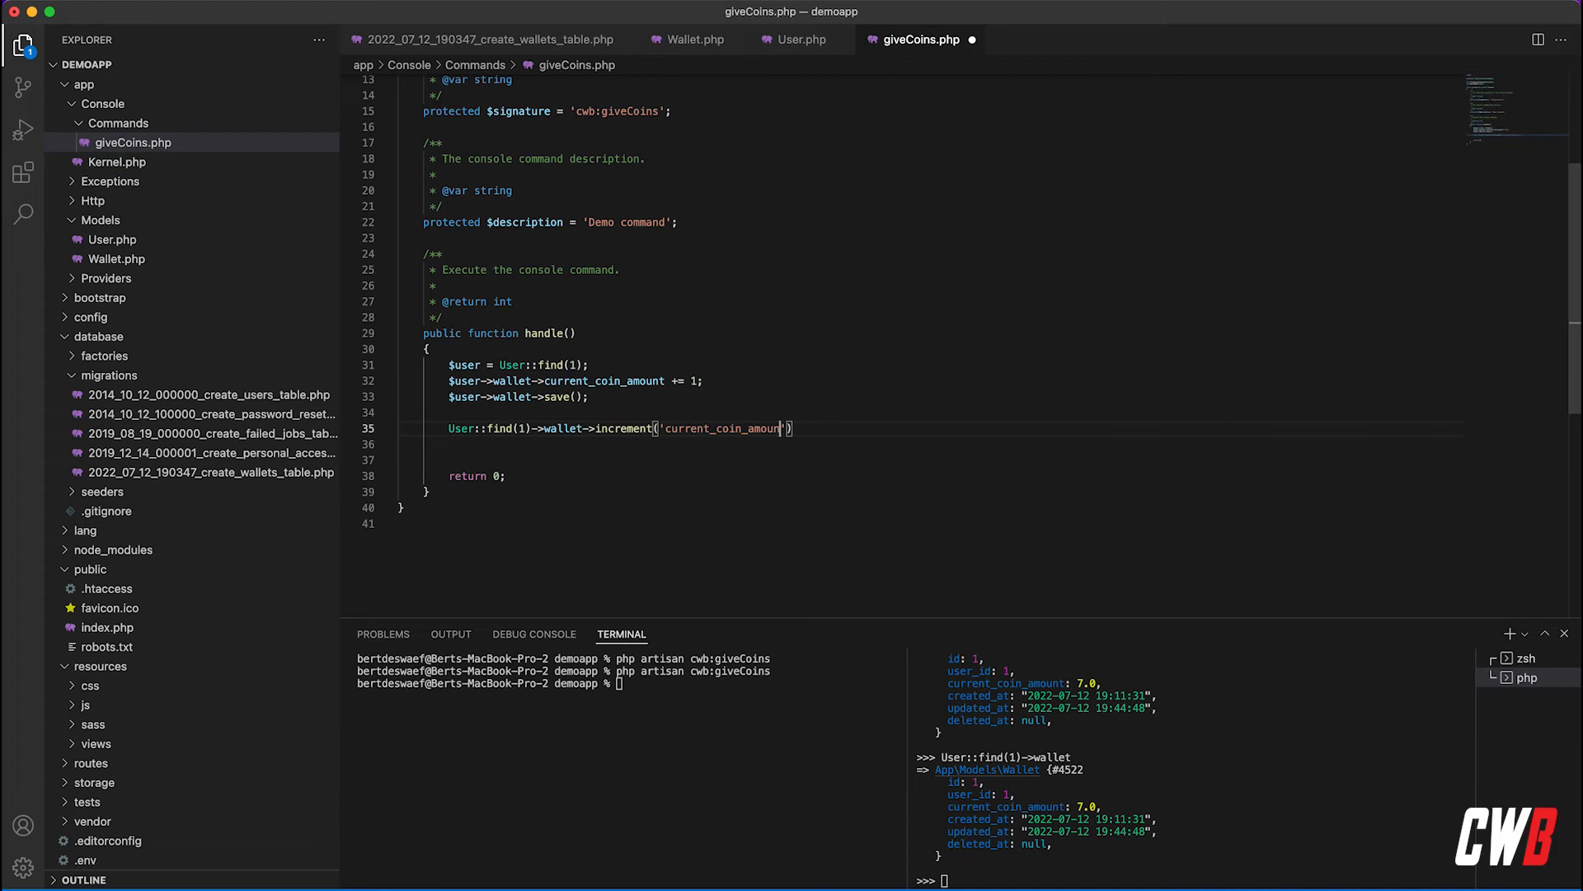
pyautogui.write(', 1')
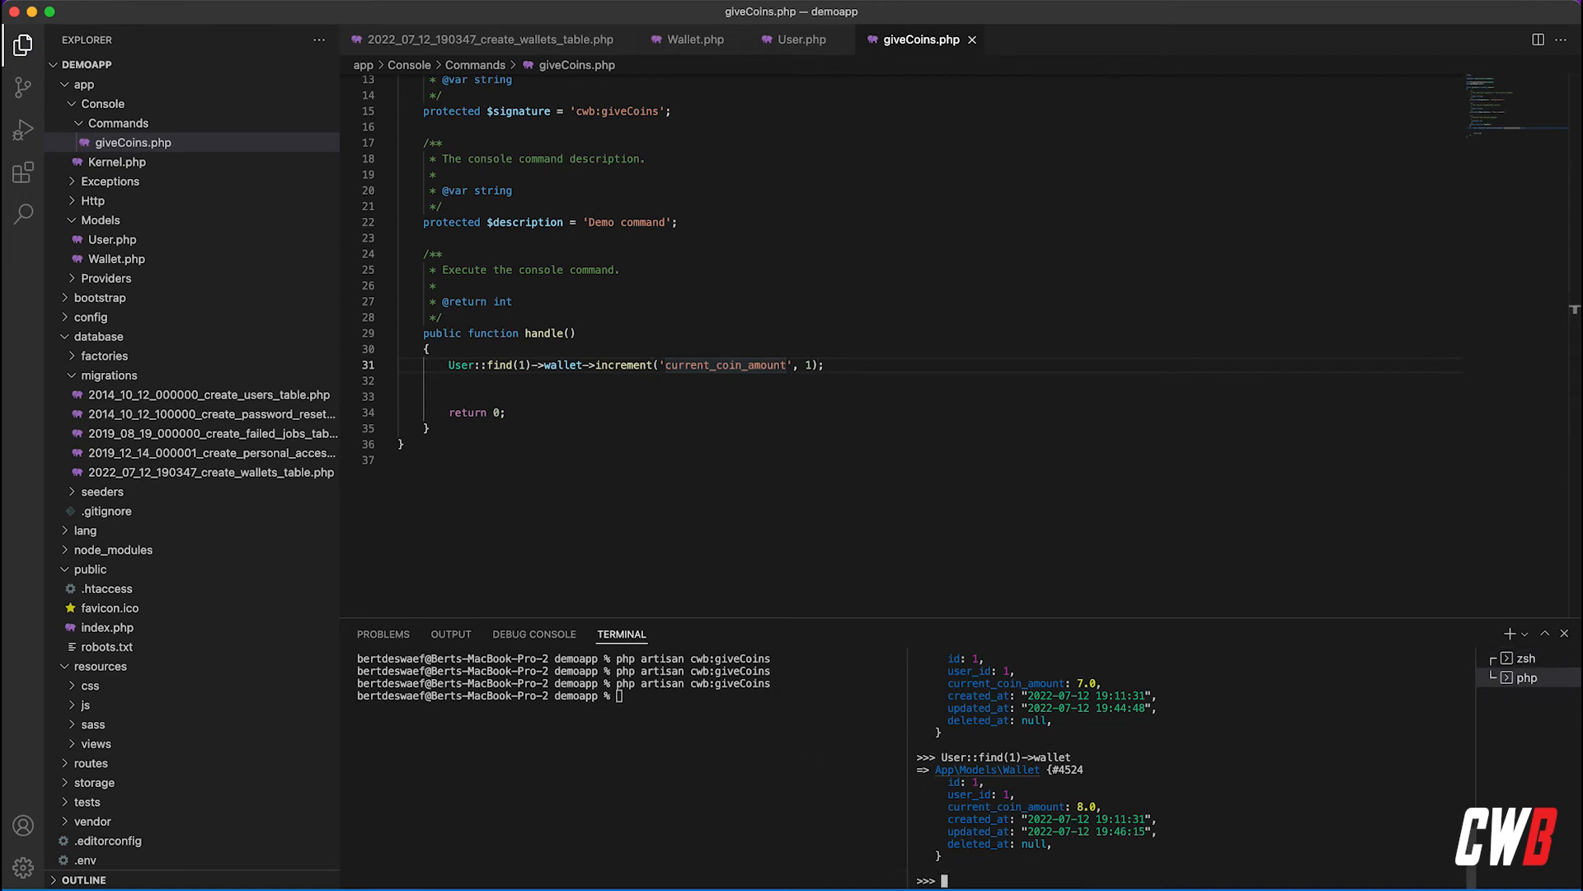
pyautogui.write('User::find(1)->wallet')
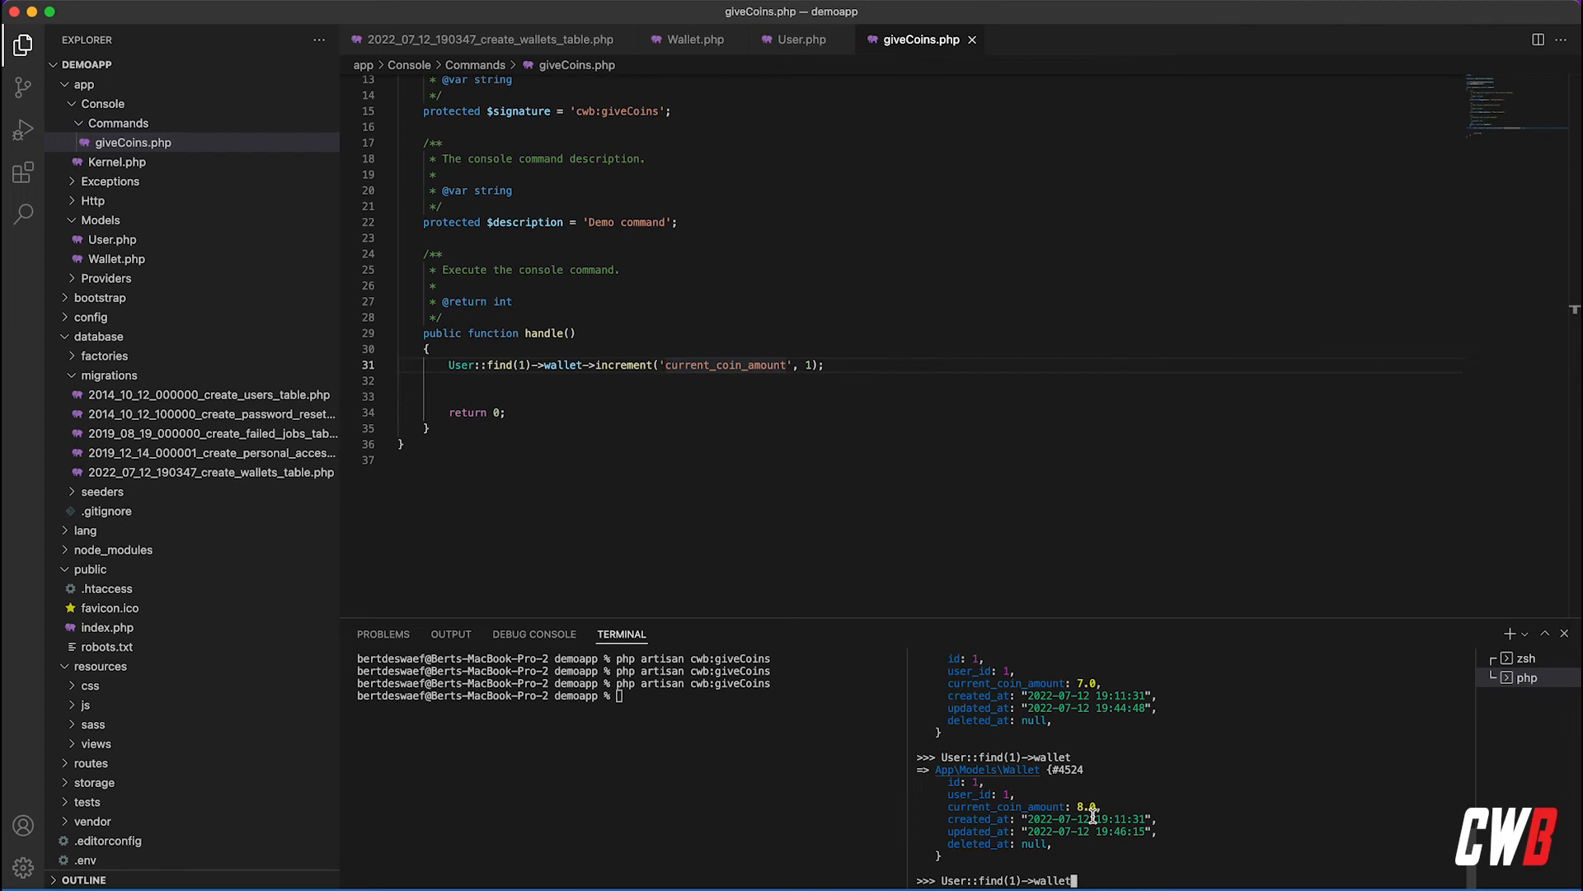
pyautogui.moveTo(817, 409)
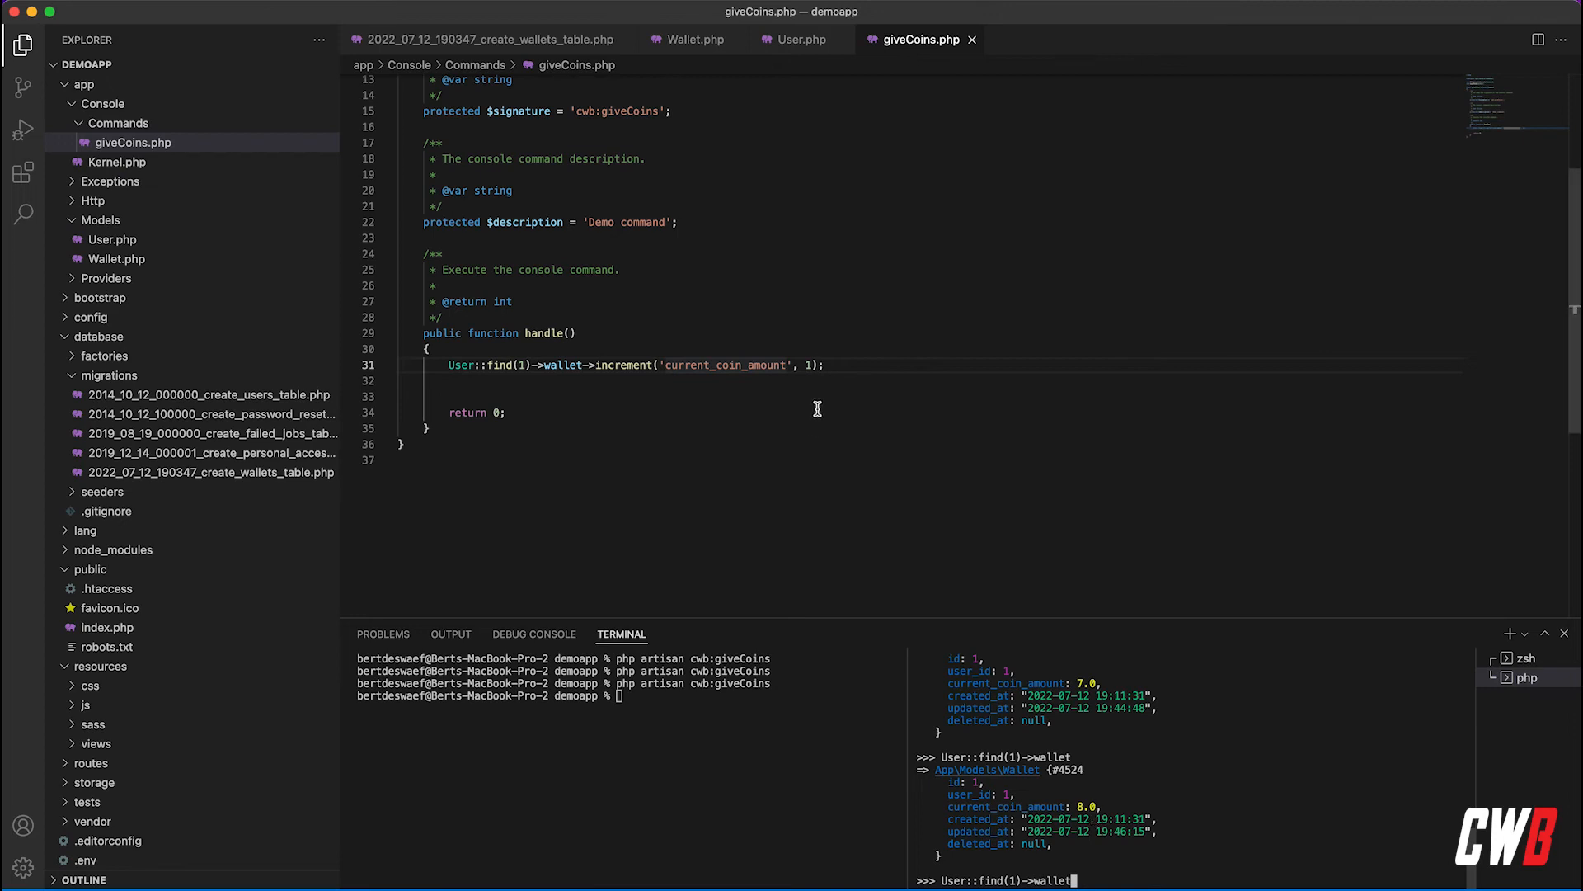
pyautogui.click(445, 364)
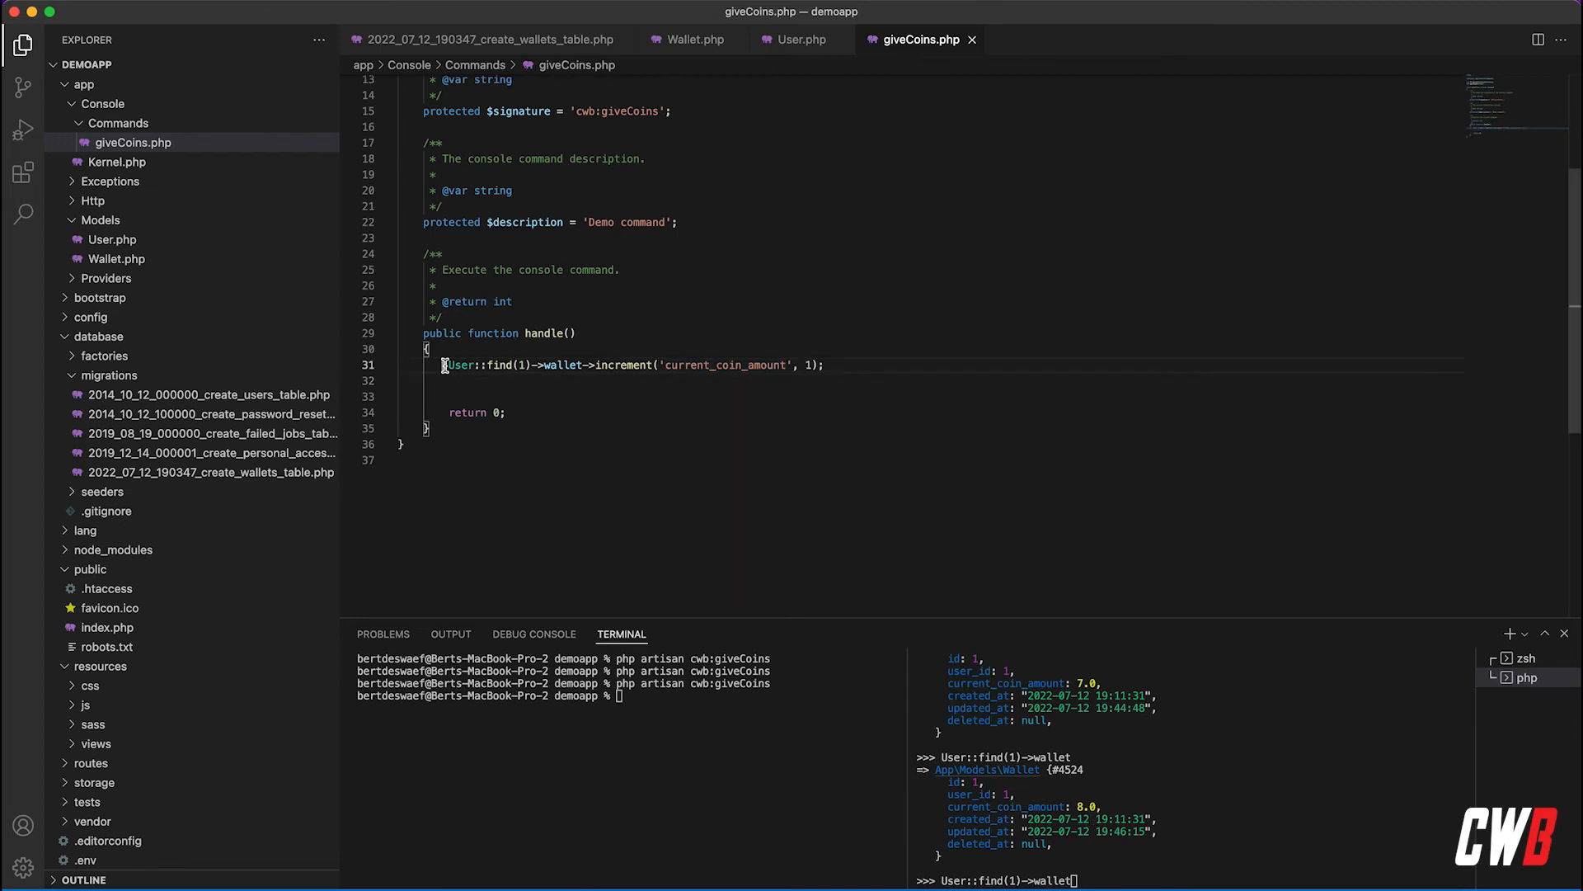
pyautogui.click(826, 364)
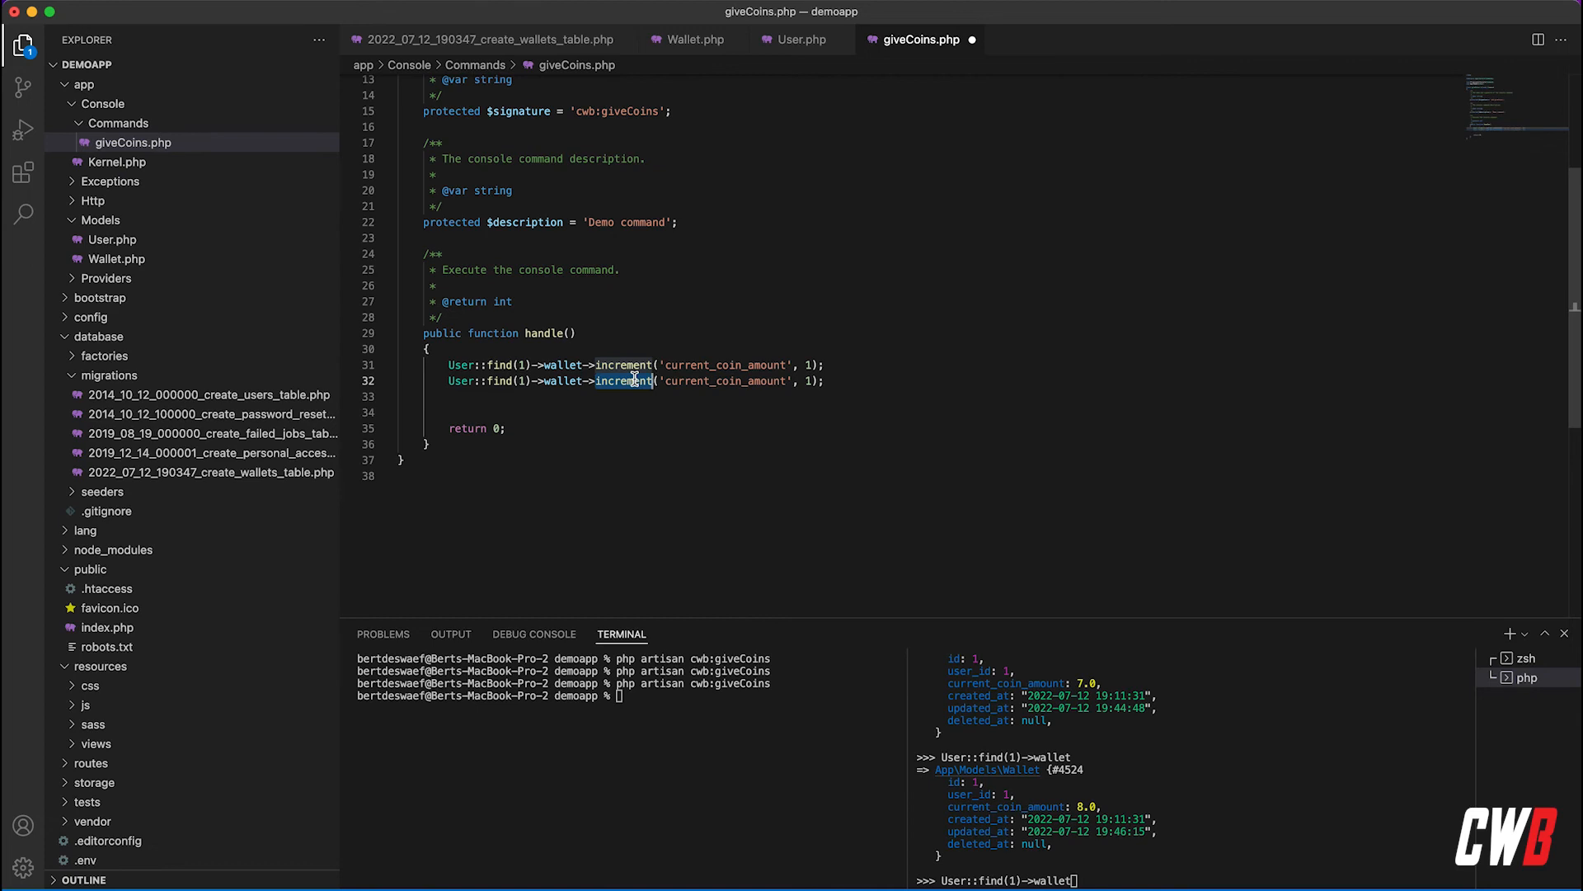
# - Change the duplicated line to decrement current_coin_amount by 2
pyautogui.write('decrement')
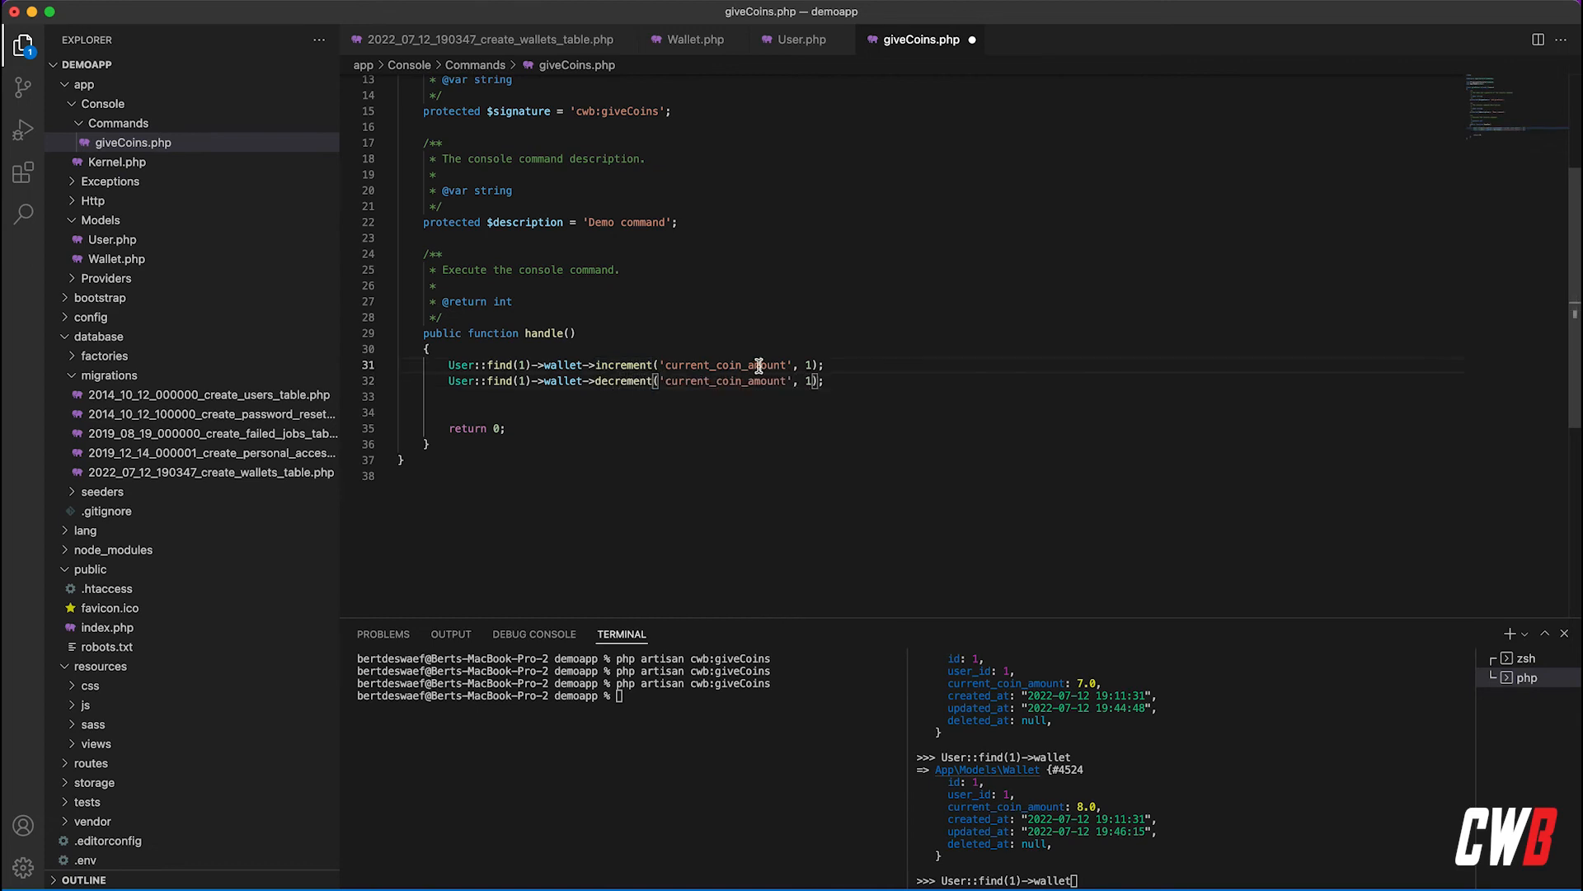
pyautogui.write('2')
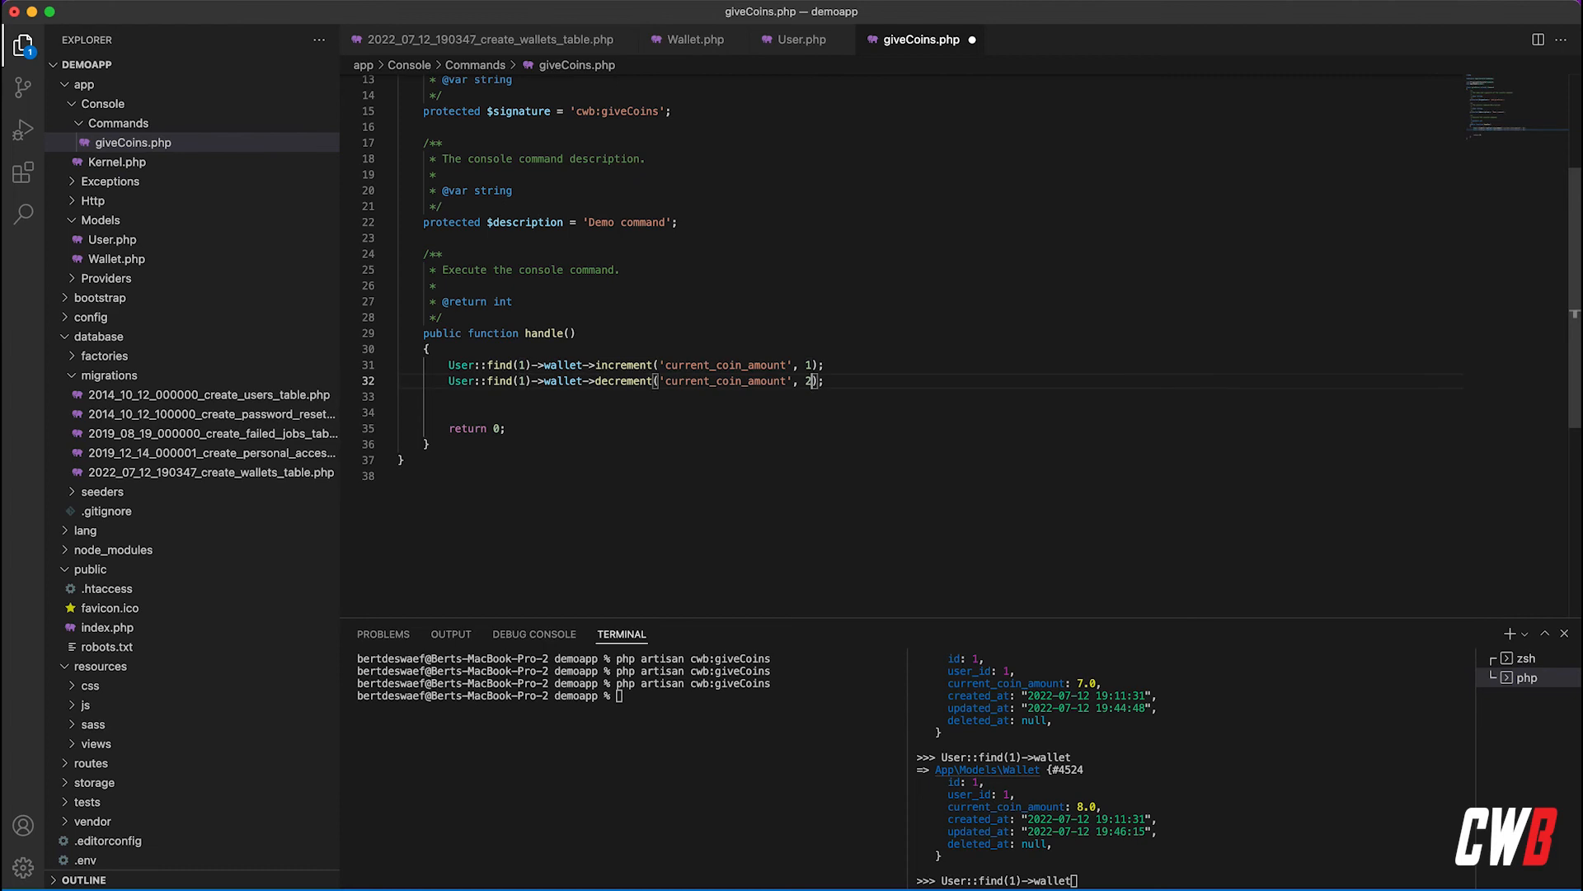